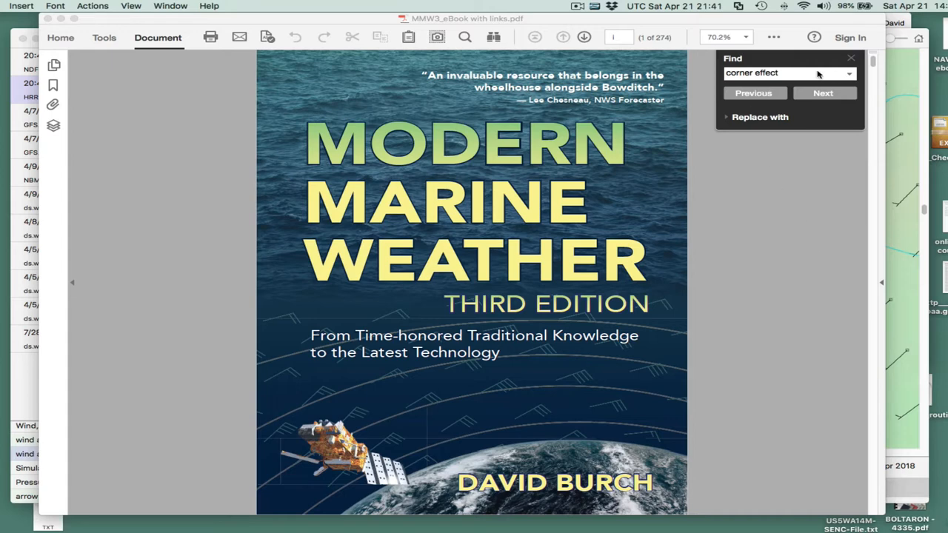
Search the book for 'corner effect' and scroll to the Corner Effect figure on page 143.
click(788, 72)
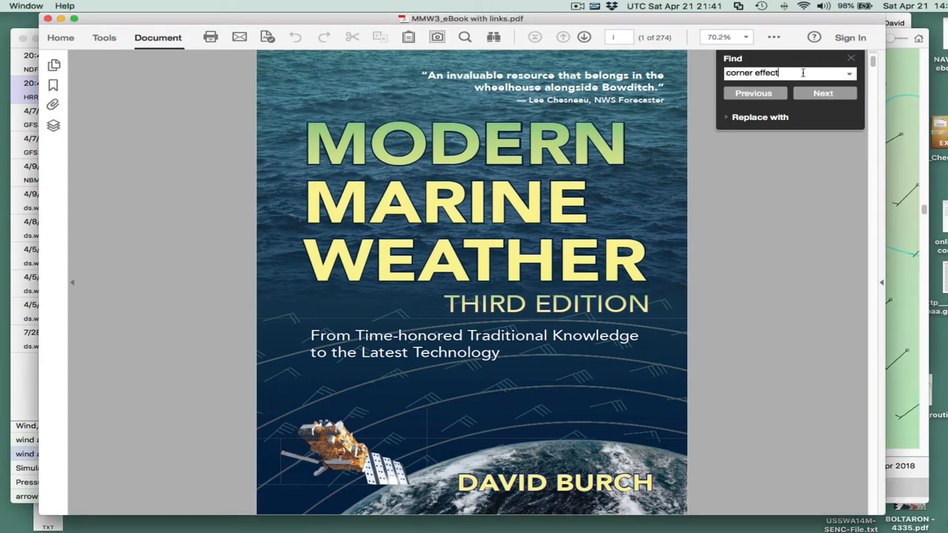
click(824, 92)
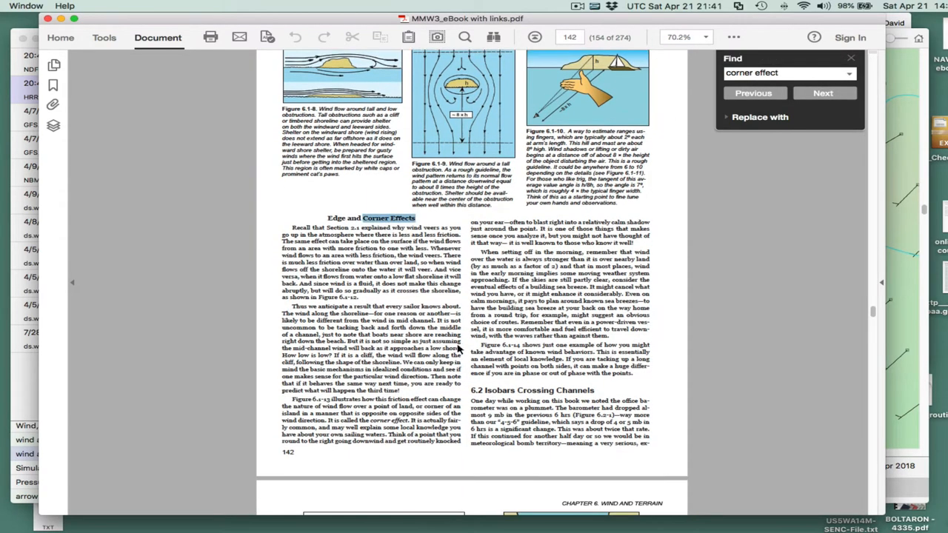
click(824, 92)
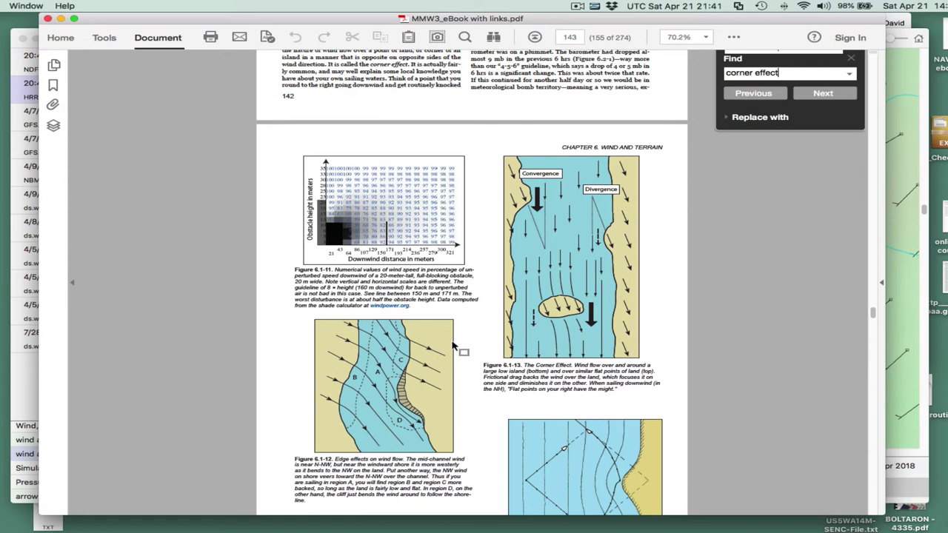
scroll(down, 3)
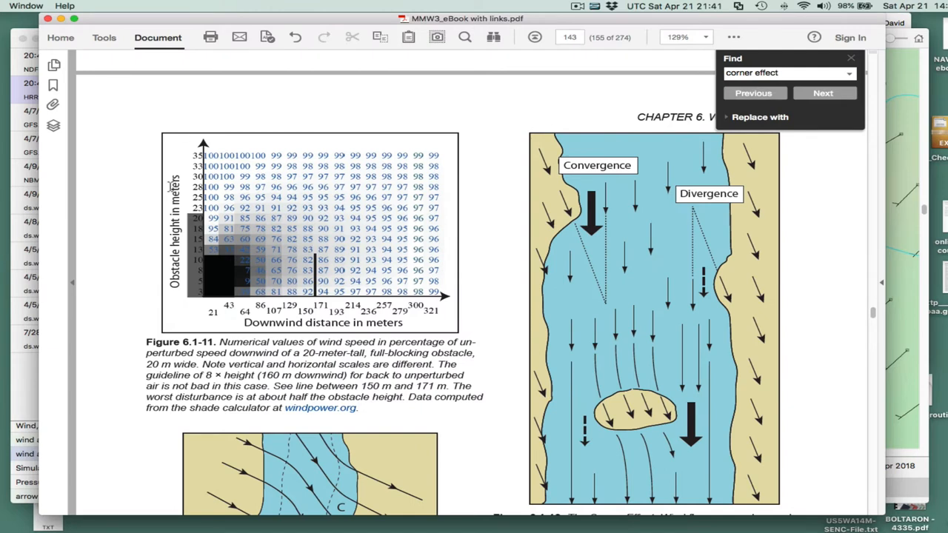
scroll(down, 3)
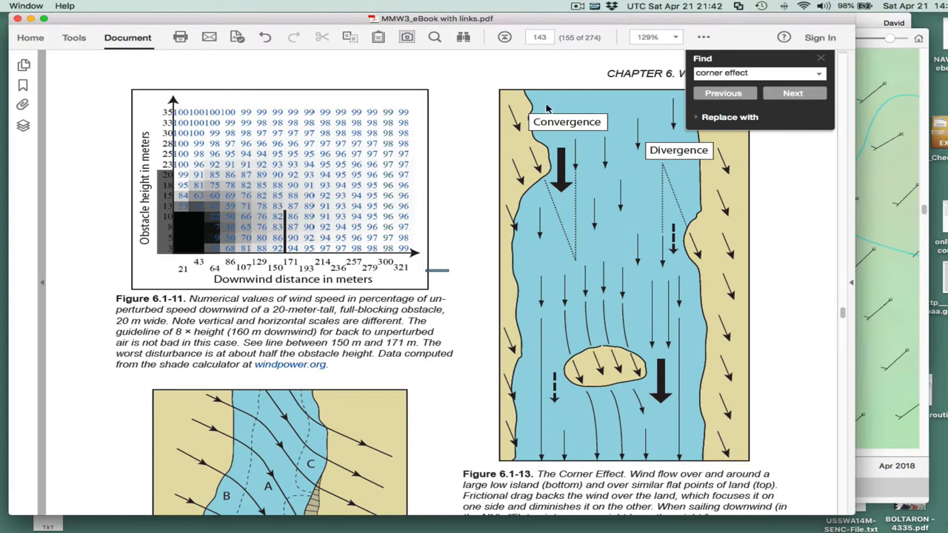
mouse_move(536, 163)
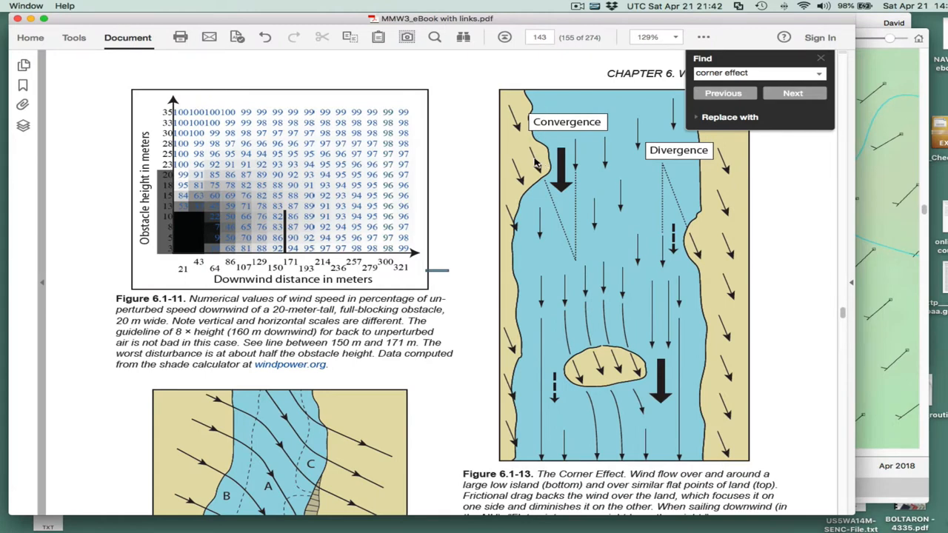
mouse_move(545, 186)
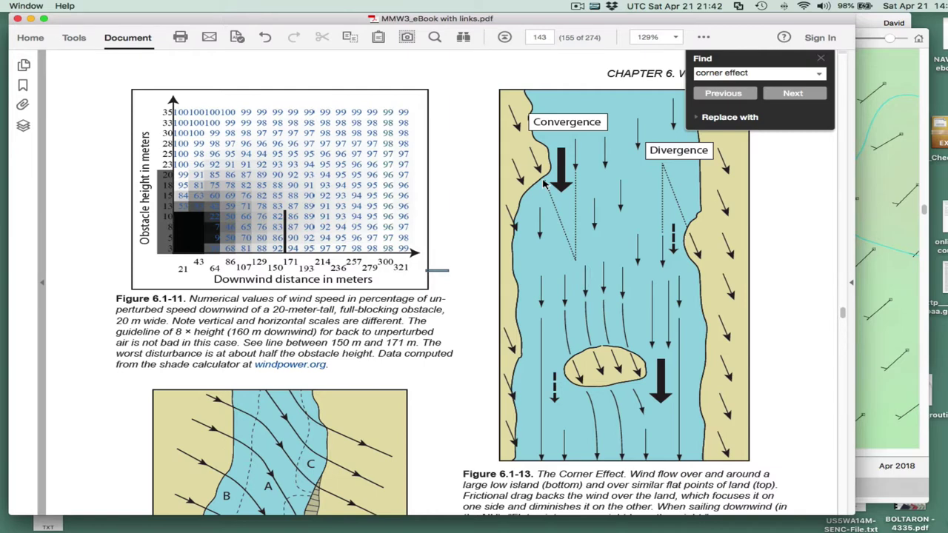
mouse_move(643, 215)
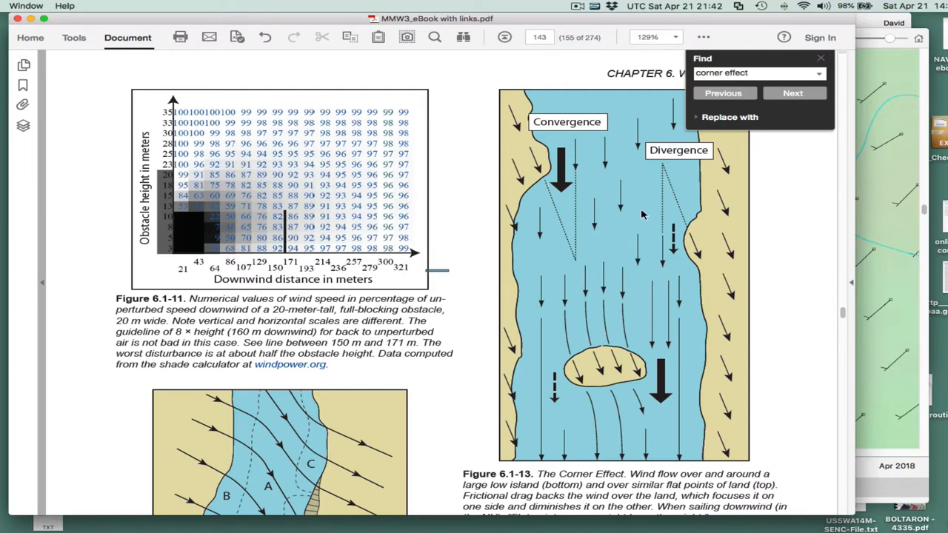
mouse_move(663, 237)
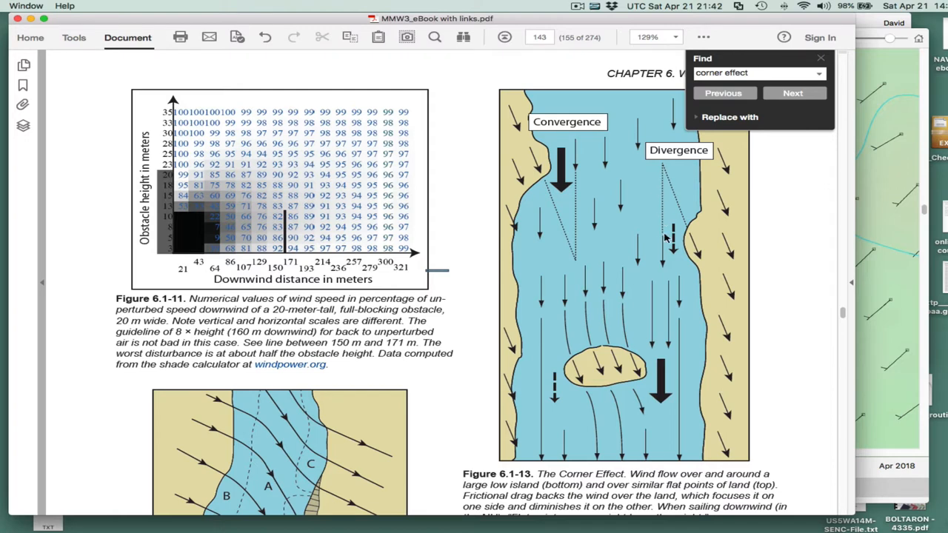
mouse_move(724, 261)
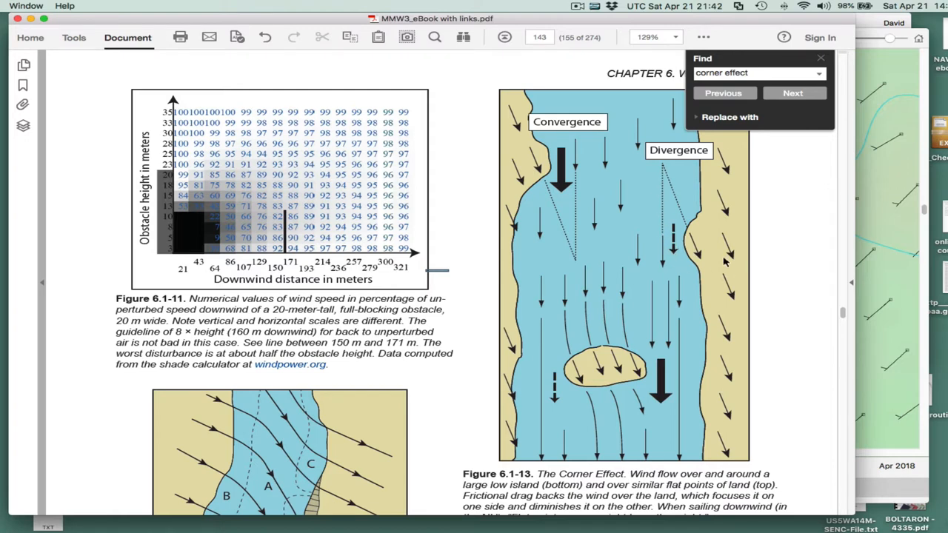
mouse_move(693, 228)
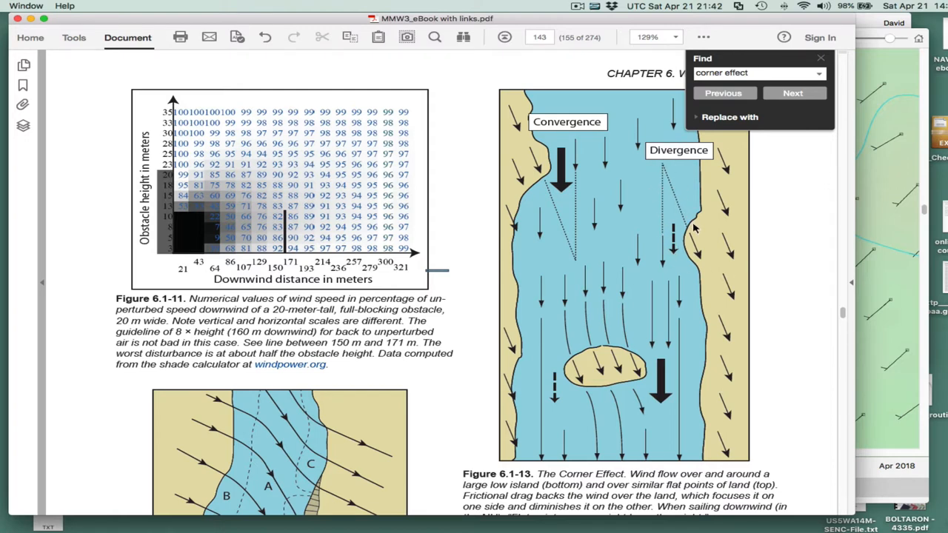
mouse_move(560, 159)
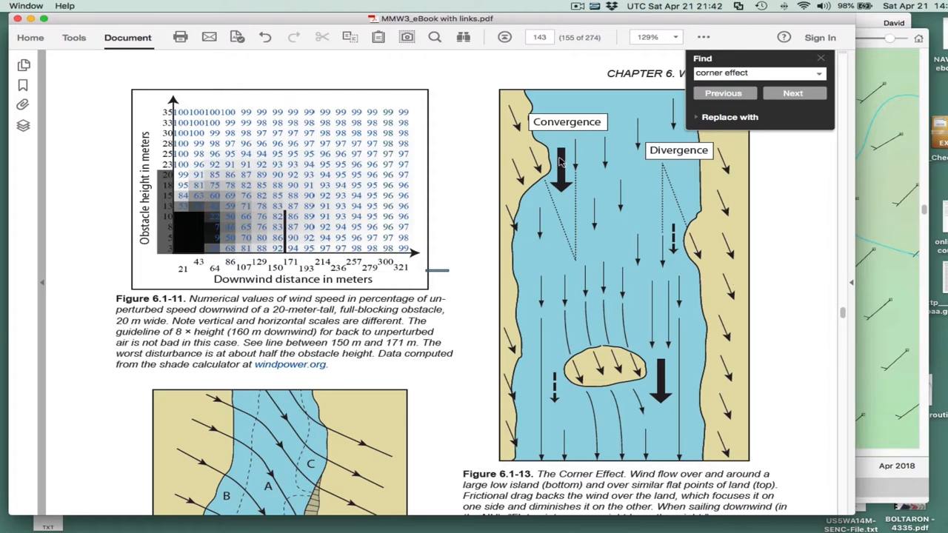
mouse_move(532, 156)
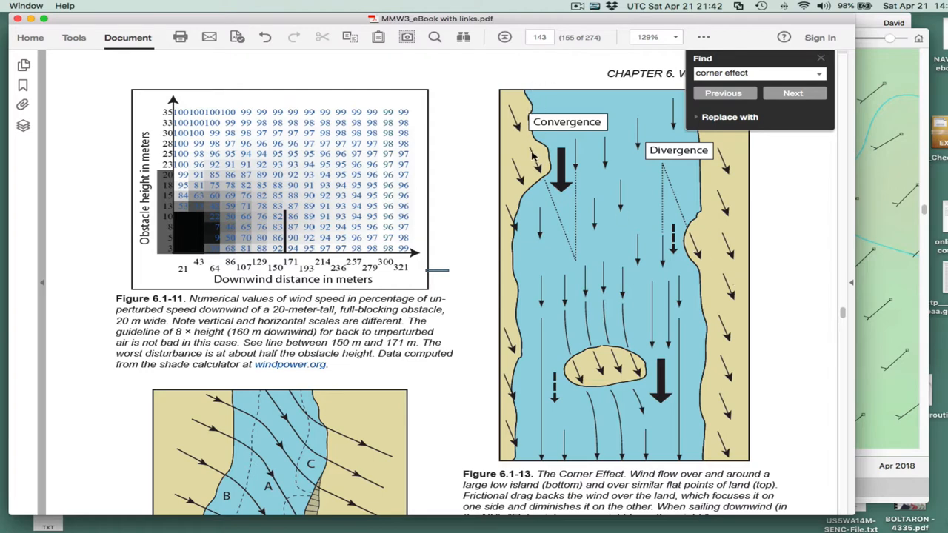
mouse_move(536, 155)
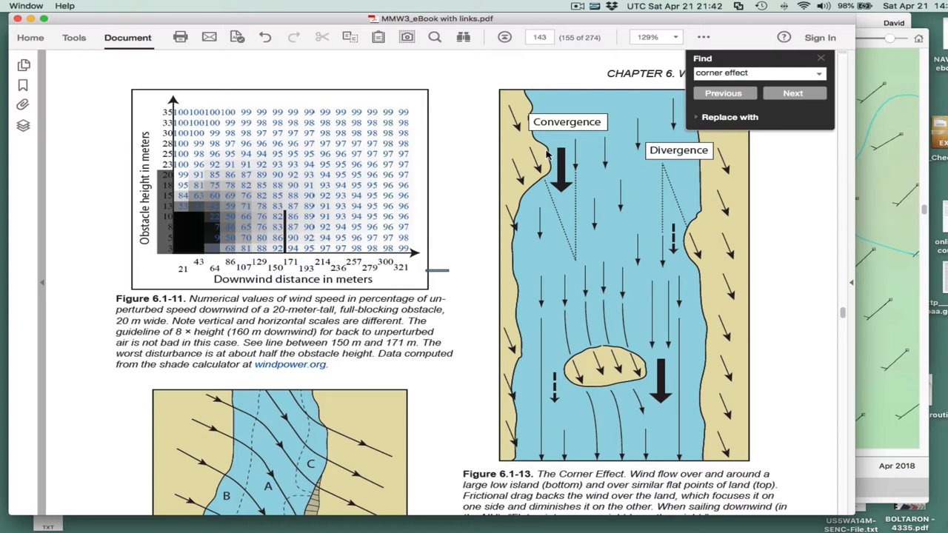
mouse_move(615, 275)
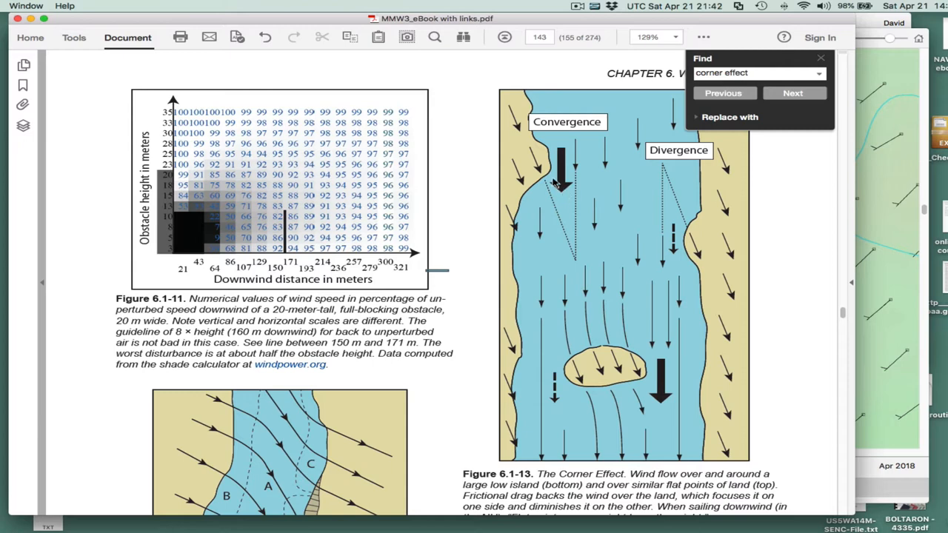
mouse_move(719, 238)
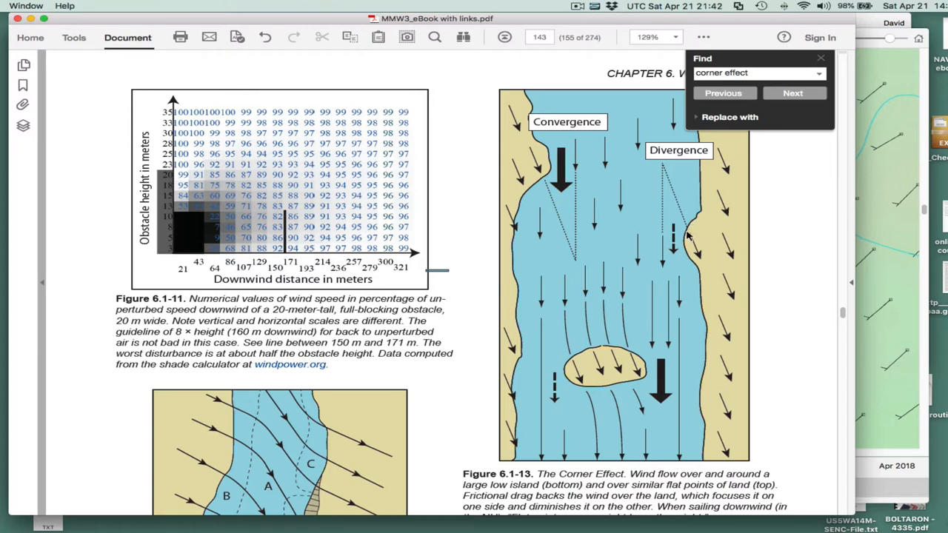
mouse_move(732, 267)
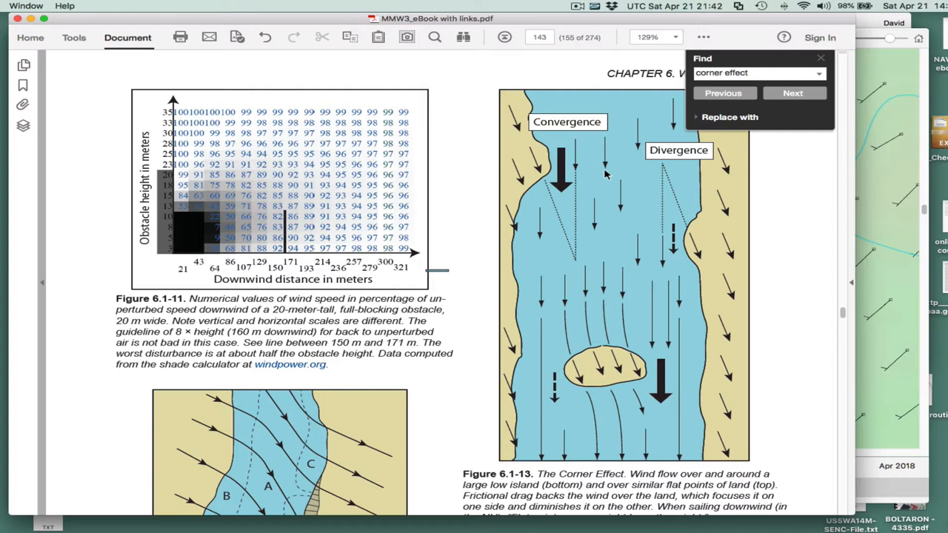
mouse_move(572, 165)
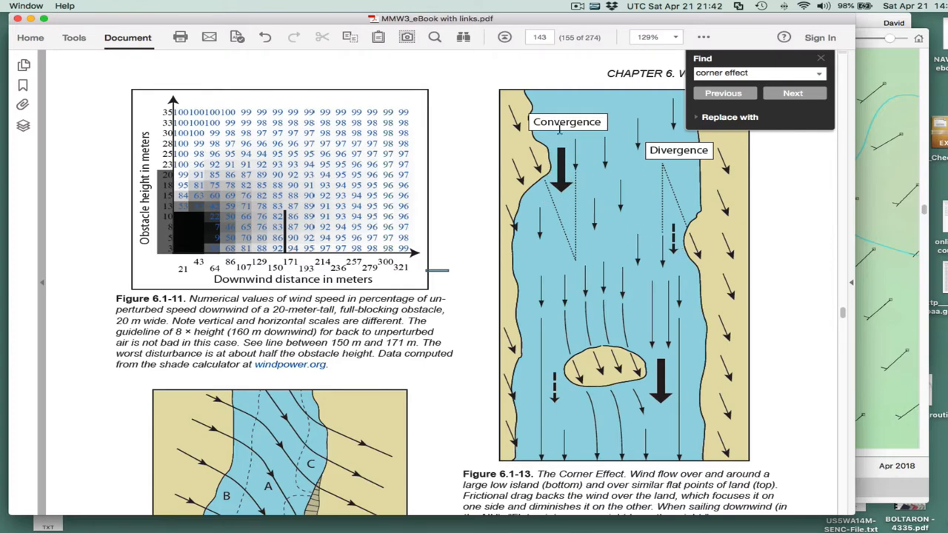
mouse_move(672, 223)
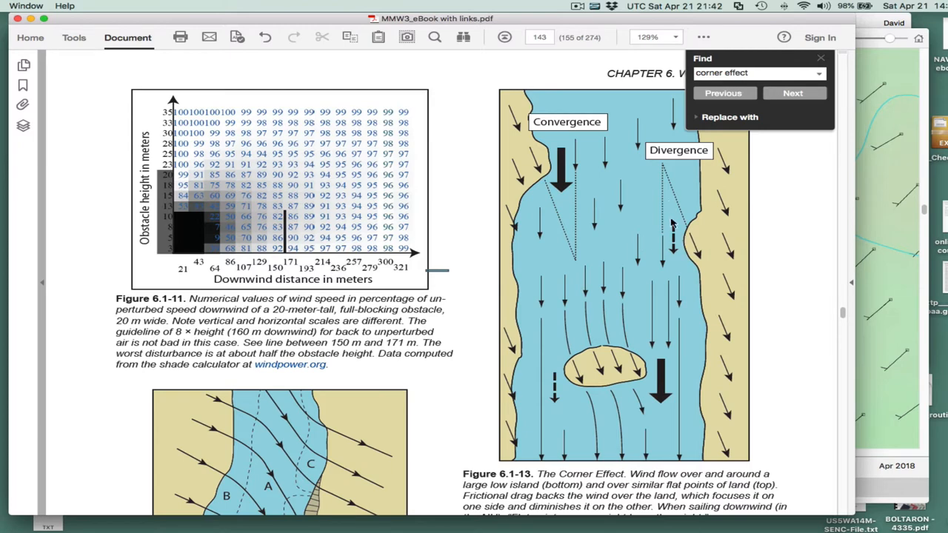
mouse_move(693, 255)
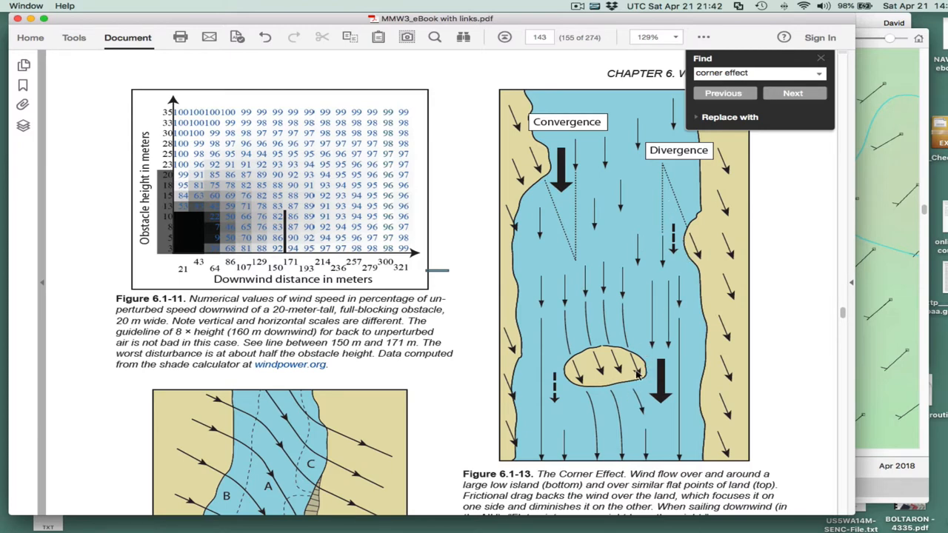
mouse_move(664, 386)
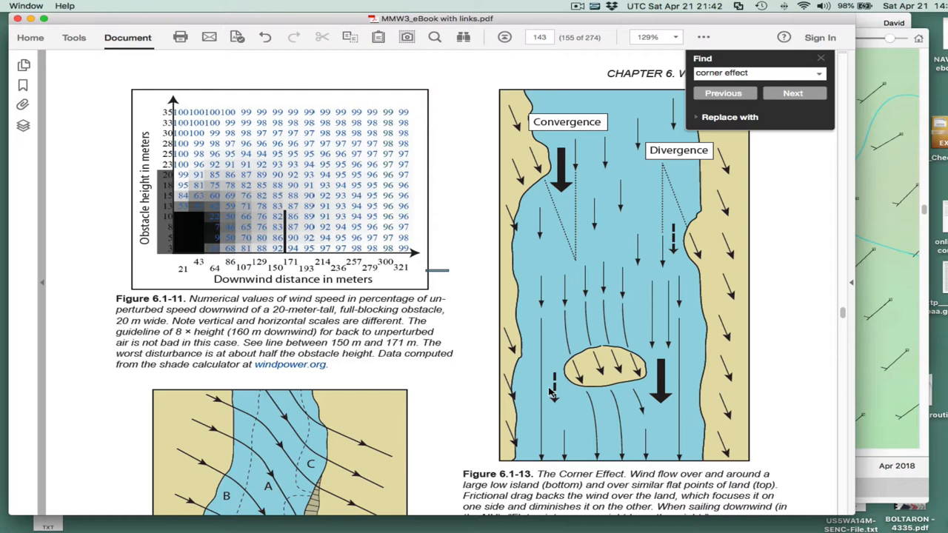
mouse_move(561, 399)
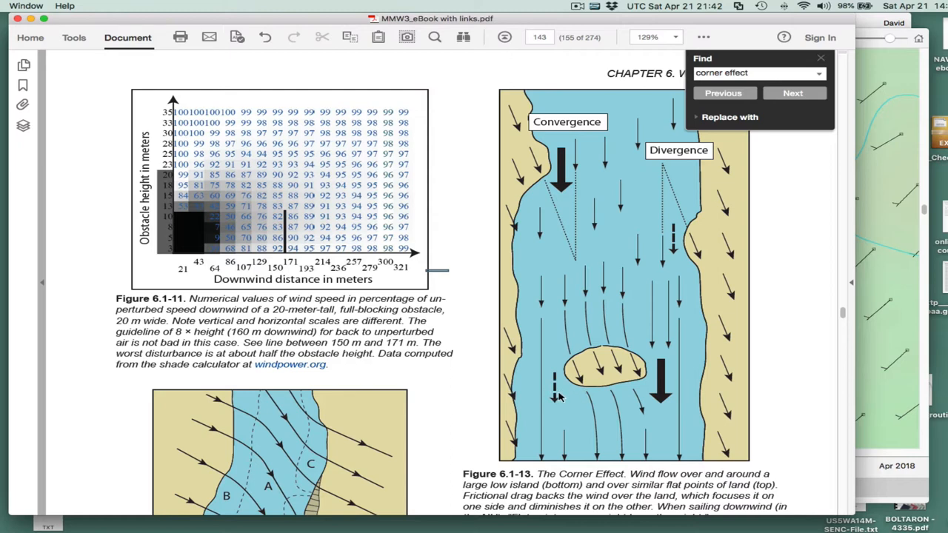
mouse_move(99, 41)
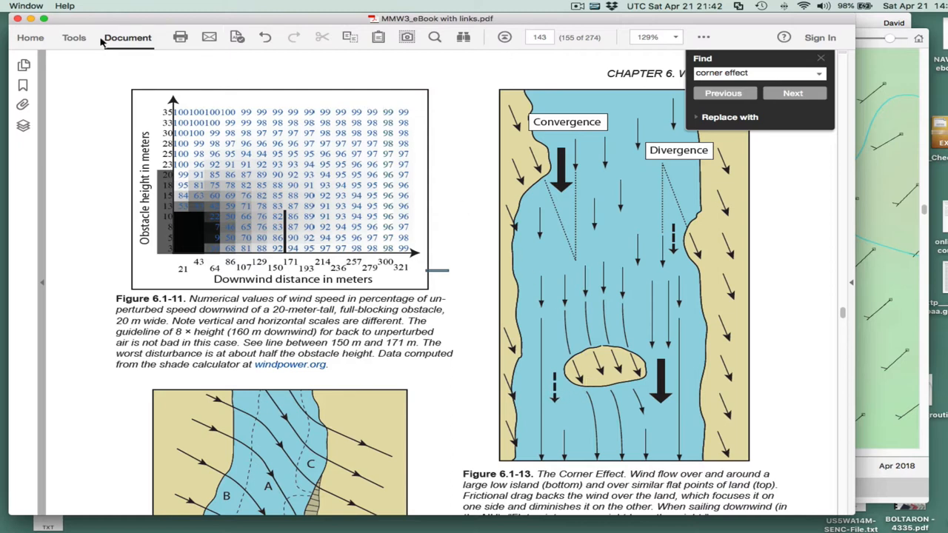
mouse_move(17, 17)
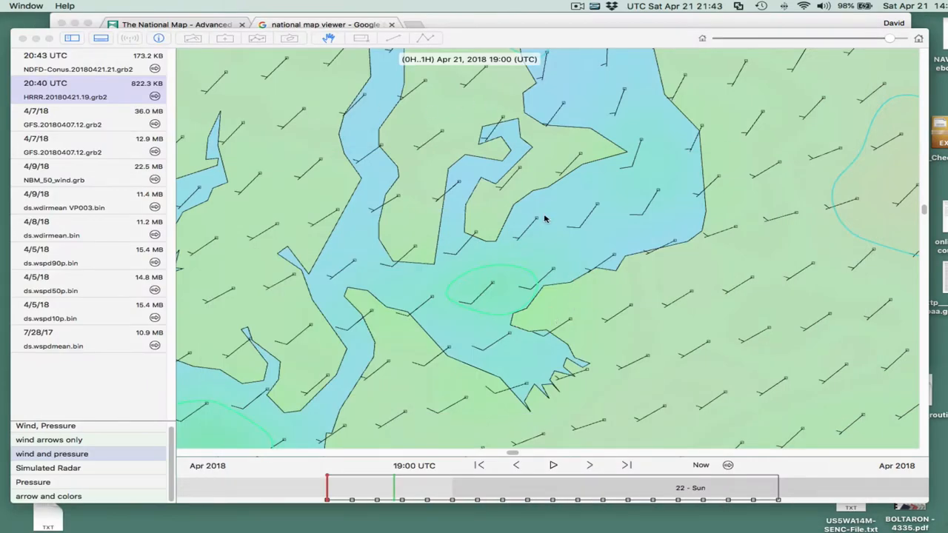
mouse_move(578, 252)
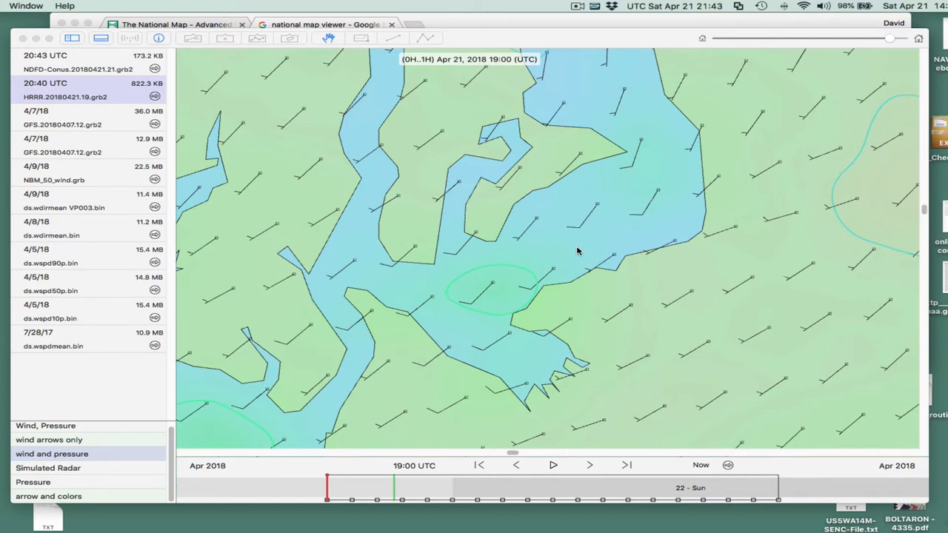
mouse_move(104, 97)
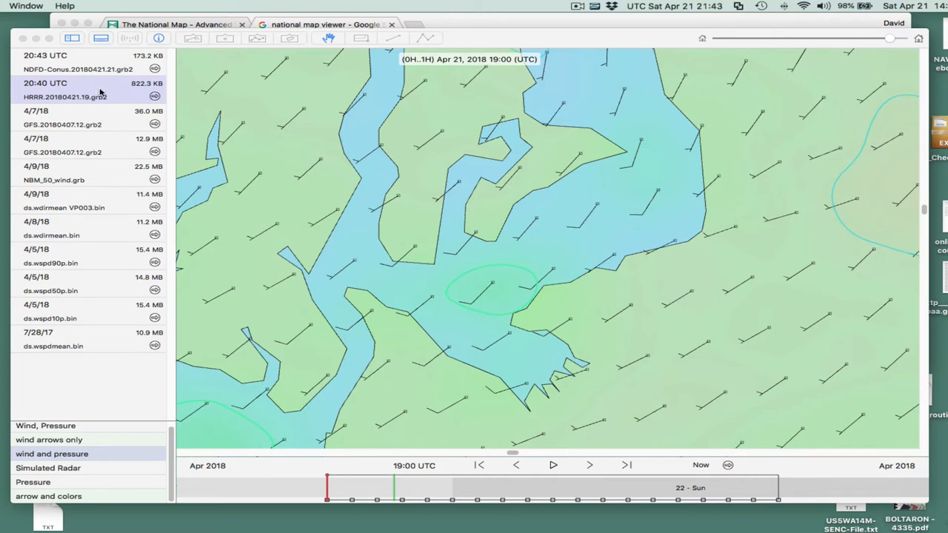
mouse_move(62, 107)
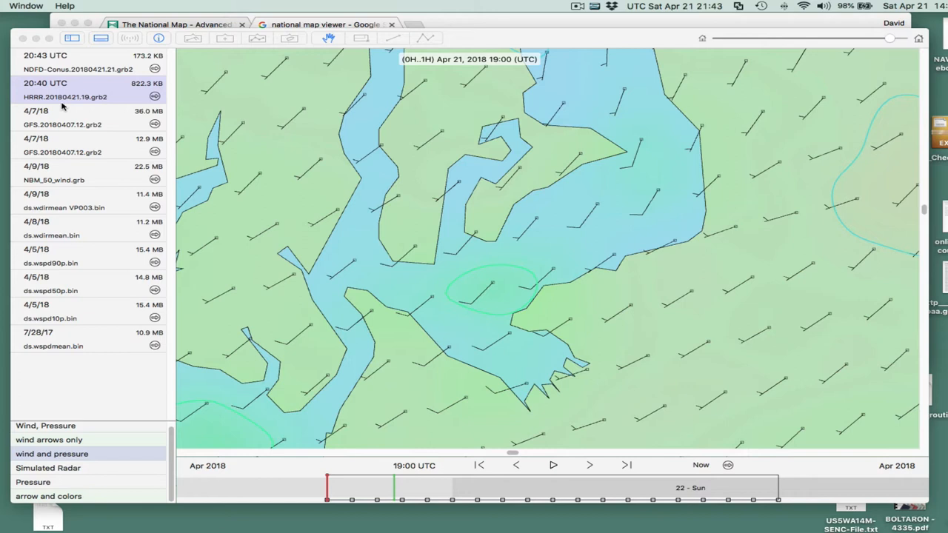
mouse_move(77, 101)
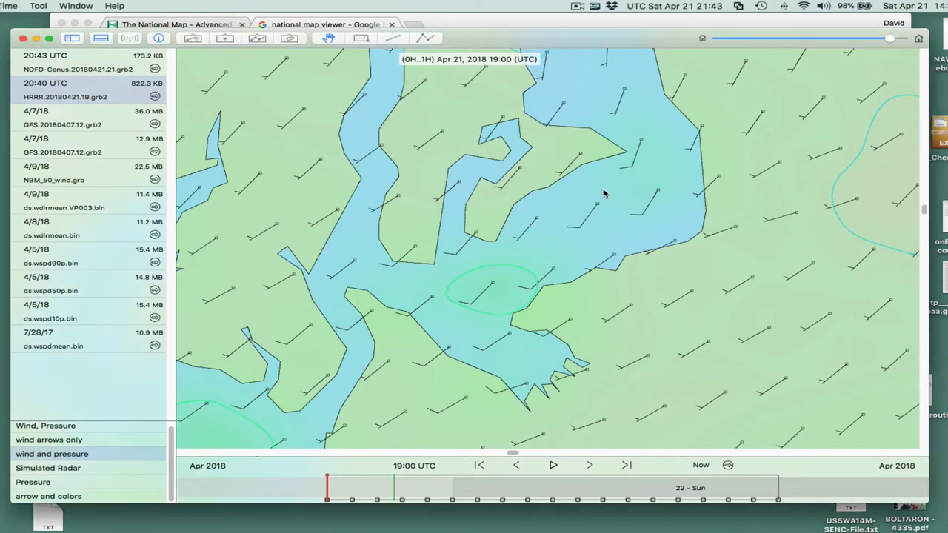
mouse_move(601, 218)
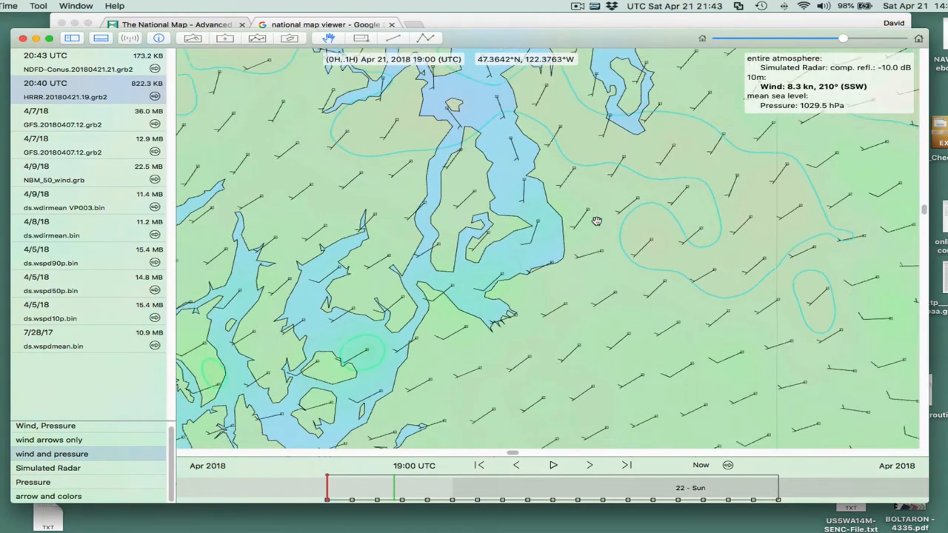
Pan the HRRR wind map to a wider stretch of south Puget Sound.
drag(596, 220, 572, 263)
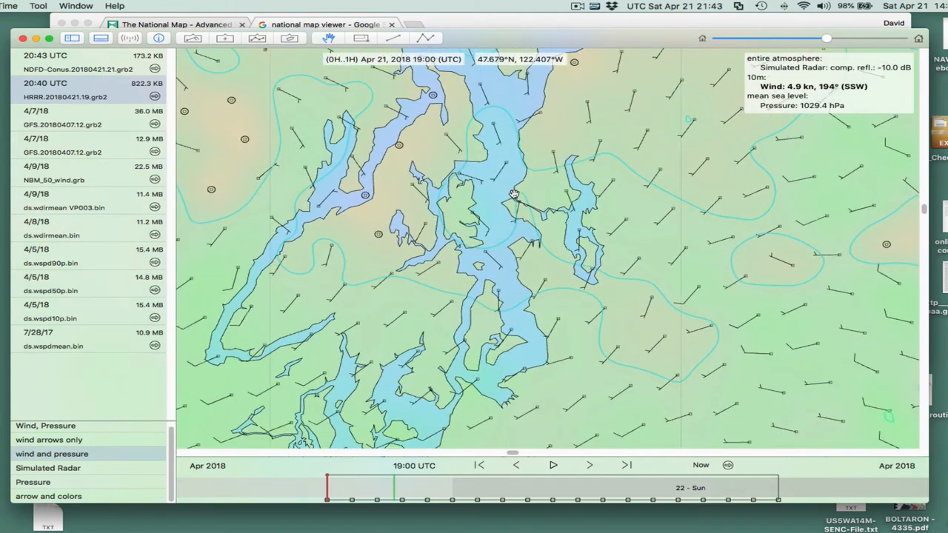
mouse_move(545, 222)
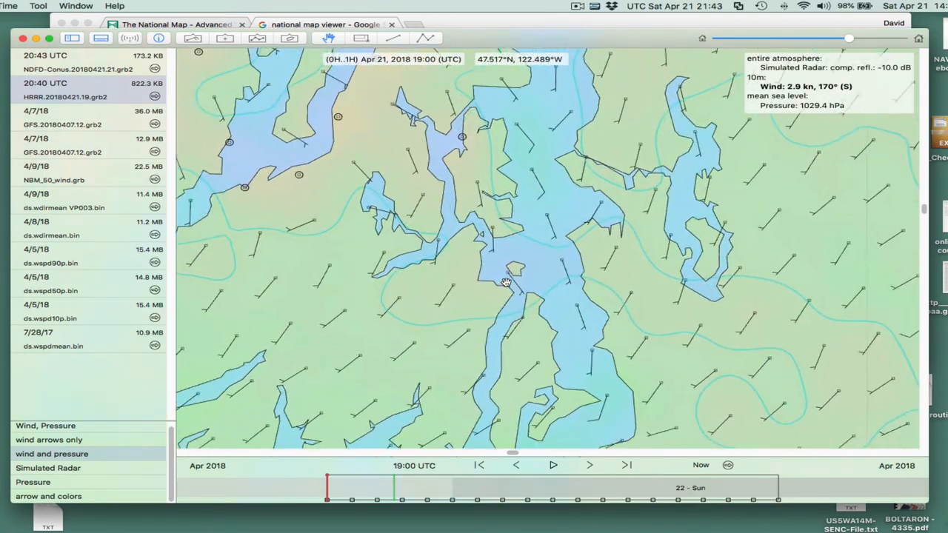
Pan the map to center the south Sound peninsula point.
drag(505, 283, 493, 234)
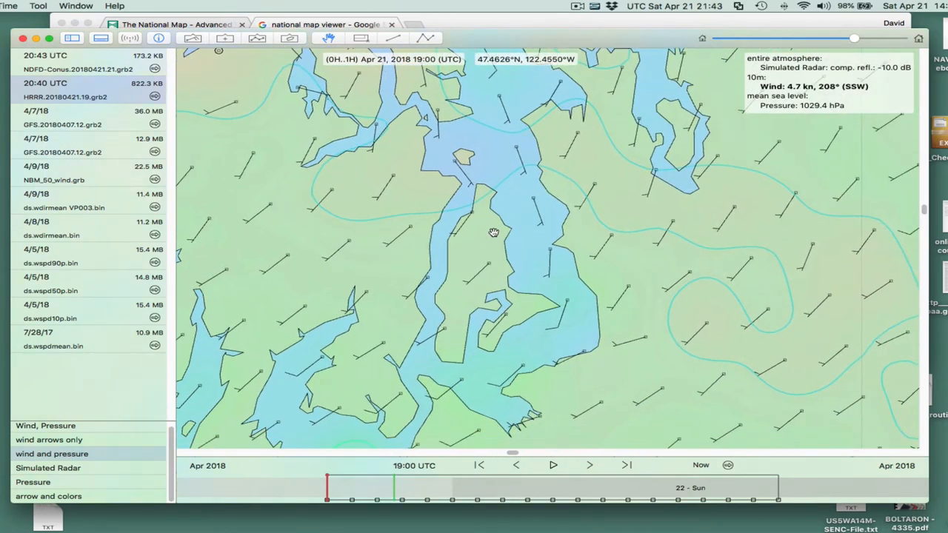
drag(491, 234, 481, 246)
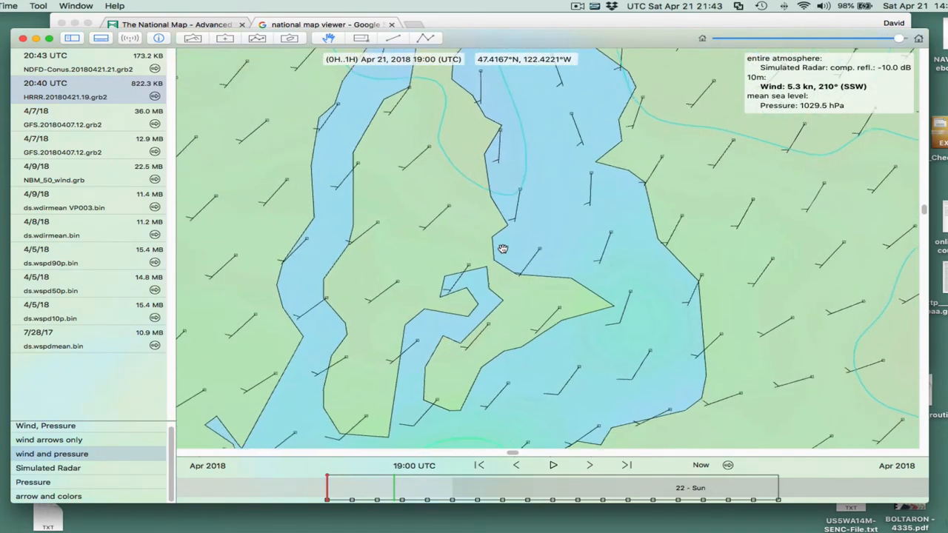
drag(502, 249, 490, 261)
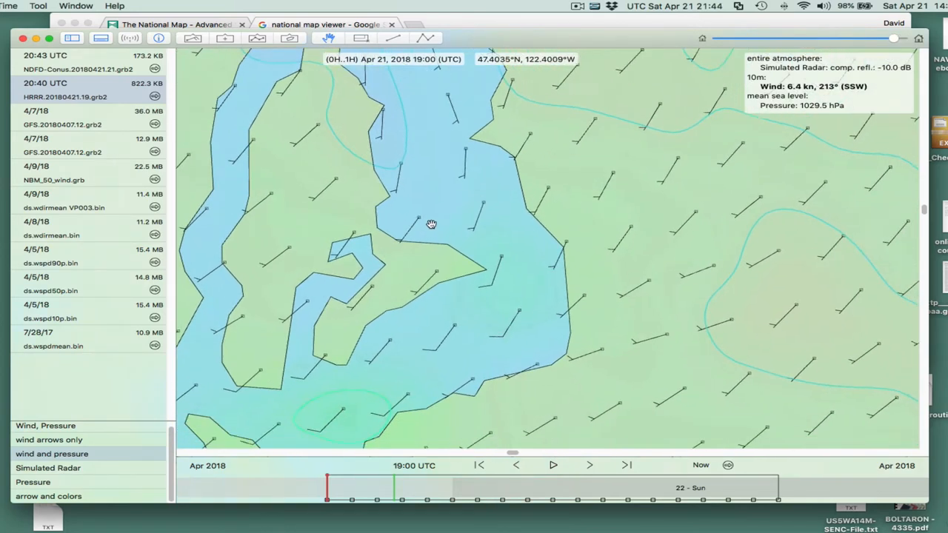
drag(432, 225, 526, 245)
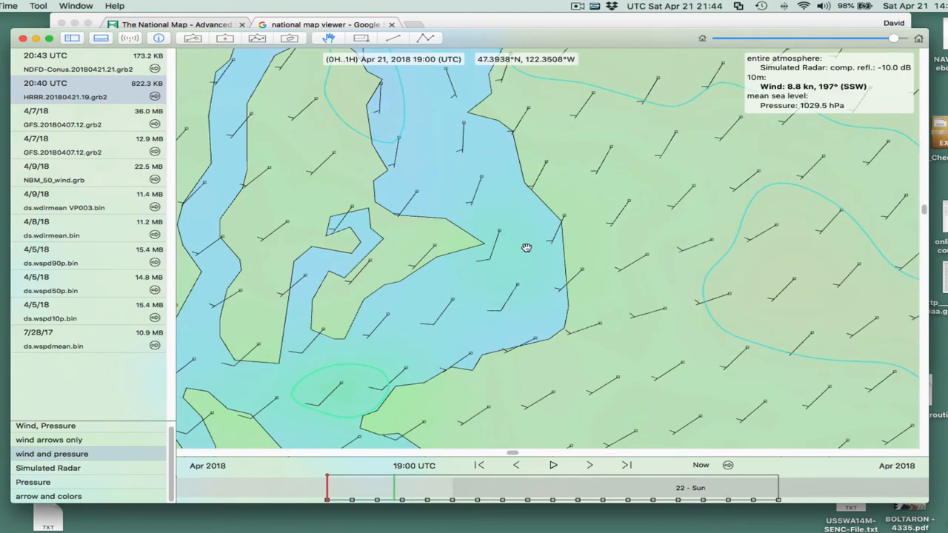
mouse_move(498, 261)
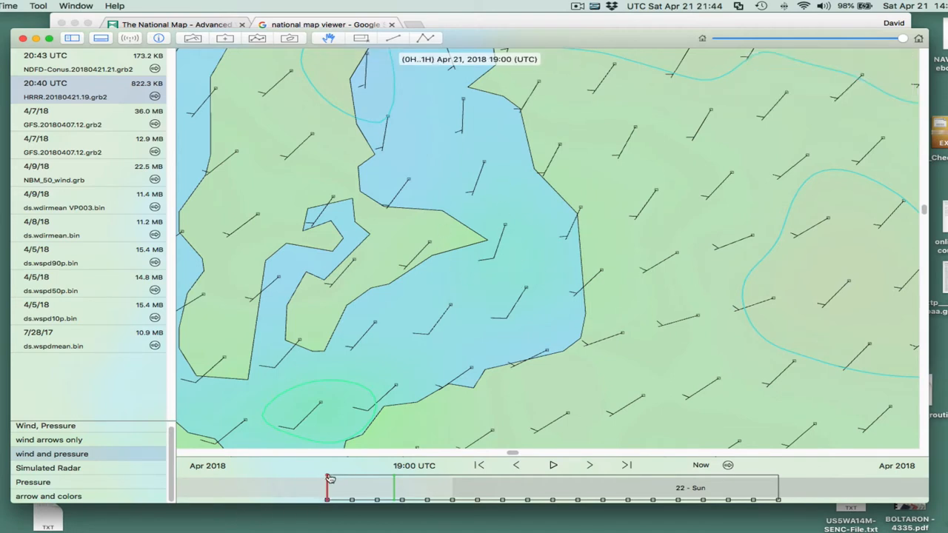
Step the forecast from 19:00 through late Saturday evening to about 01:00 Sunday UTC.
drag(328, 480, 358, 480)
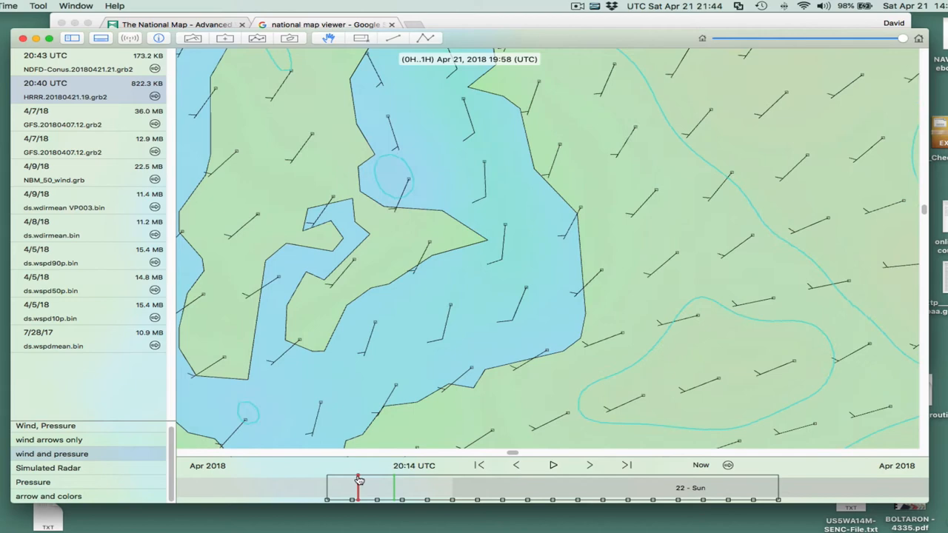
drag(358, 481, 428, 486)
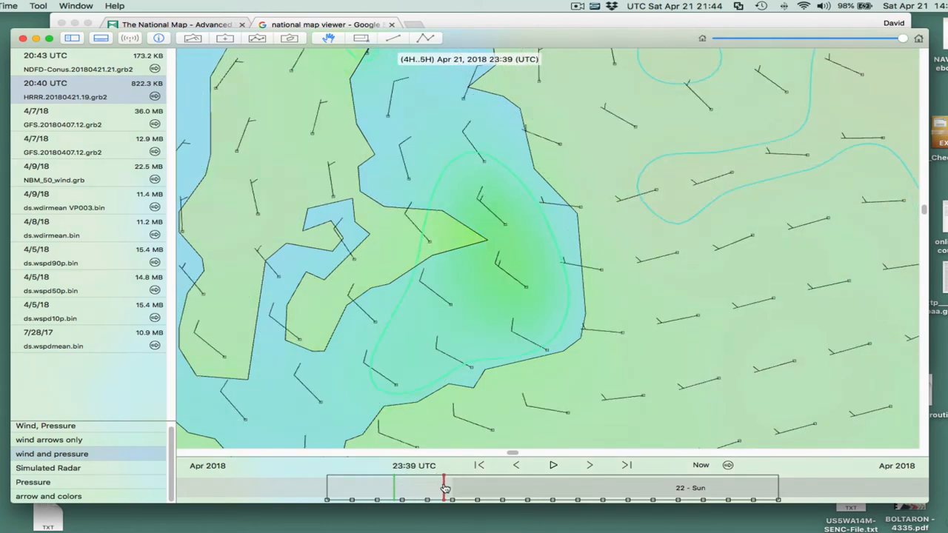
drag(444, 488, 461, 488)
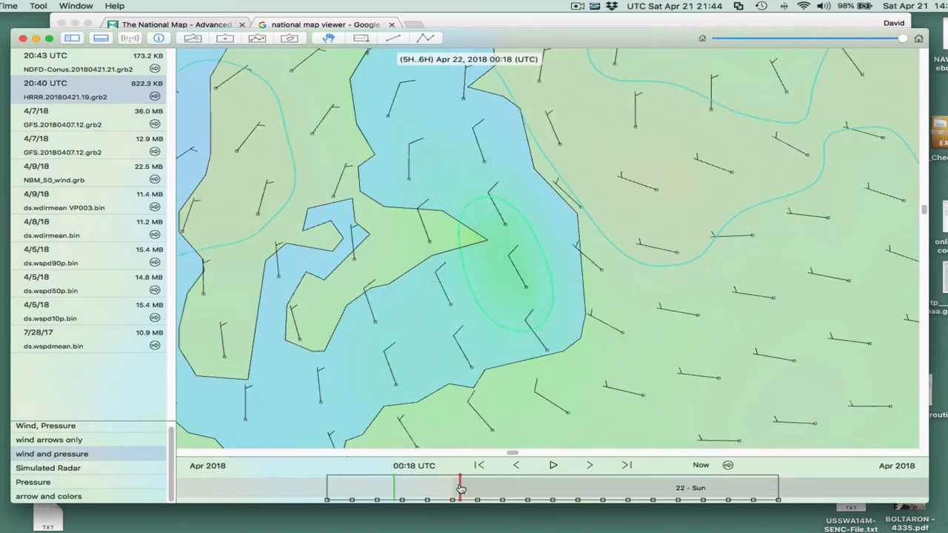
drag(459, 487, 441, 487)
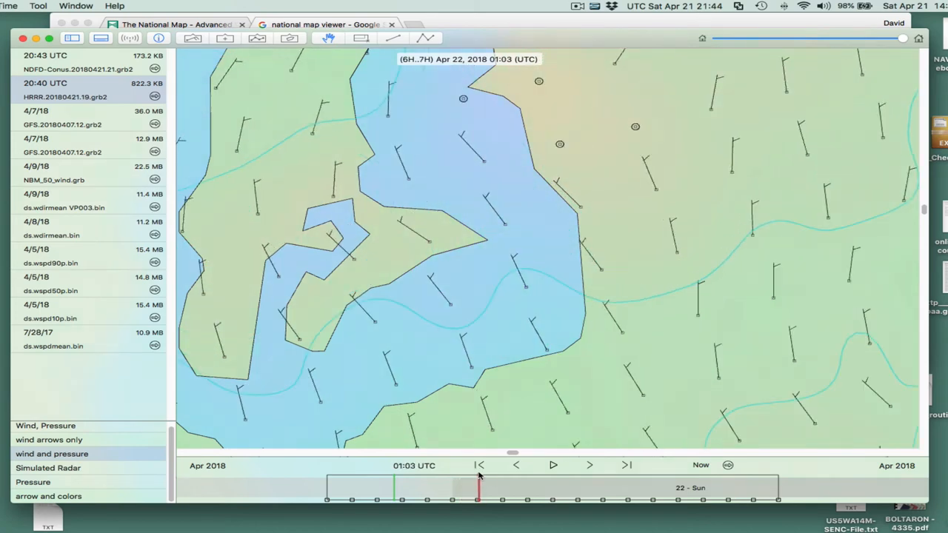
Jump the forecast to Sunday morning, then rewind to the Apr 21 23:49 UTC step.
drag(477, 496, 640, 497)
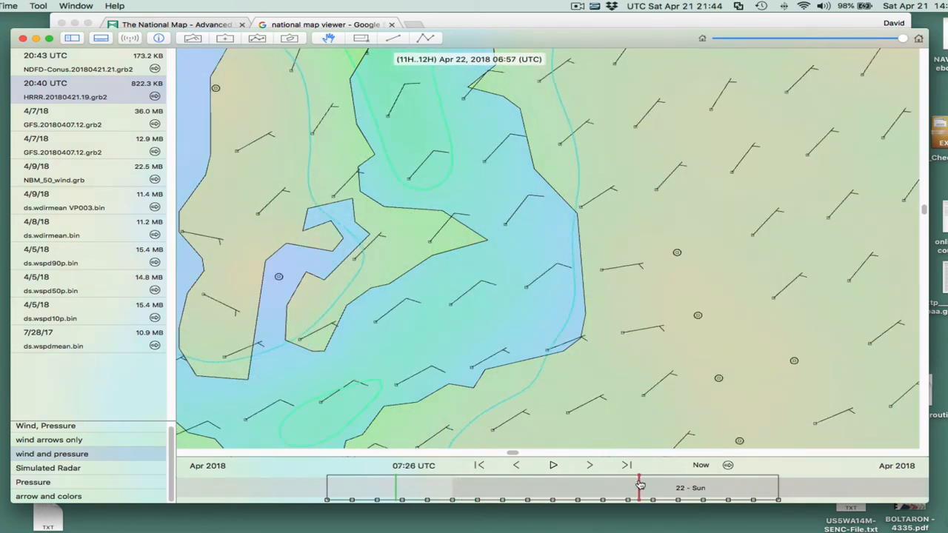
drag(639, 481, 570, 481)
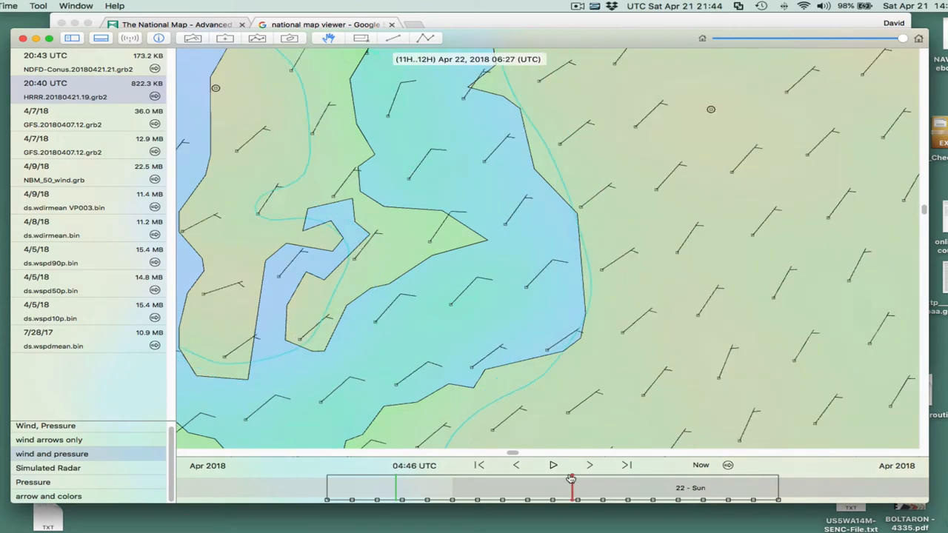
drag(571, 482, 428, 481)
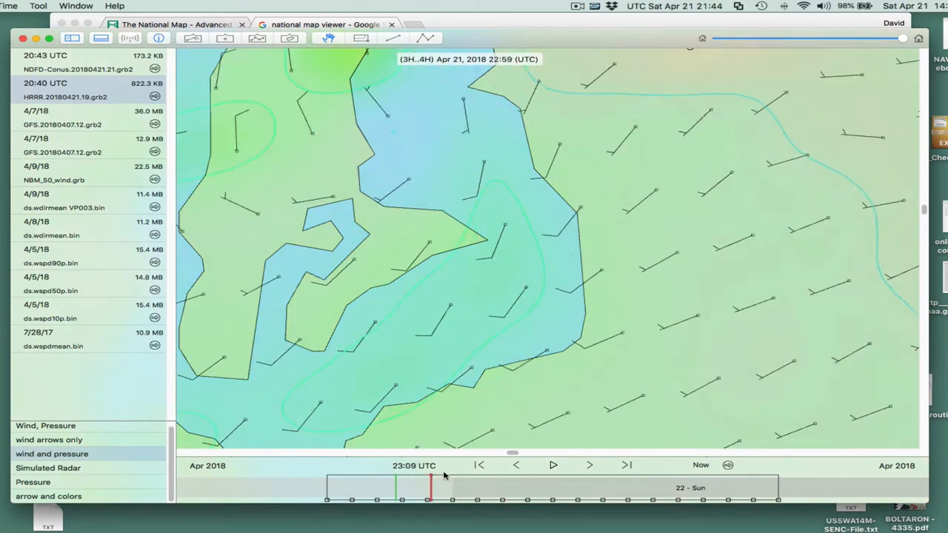
drag(428, 488, 447, 489)
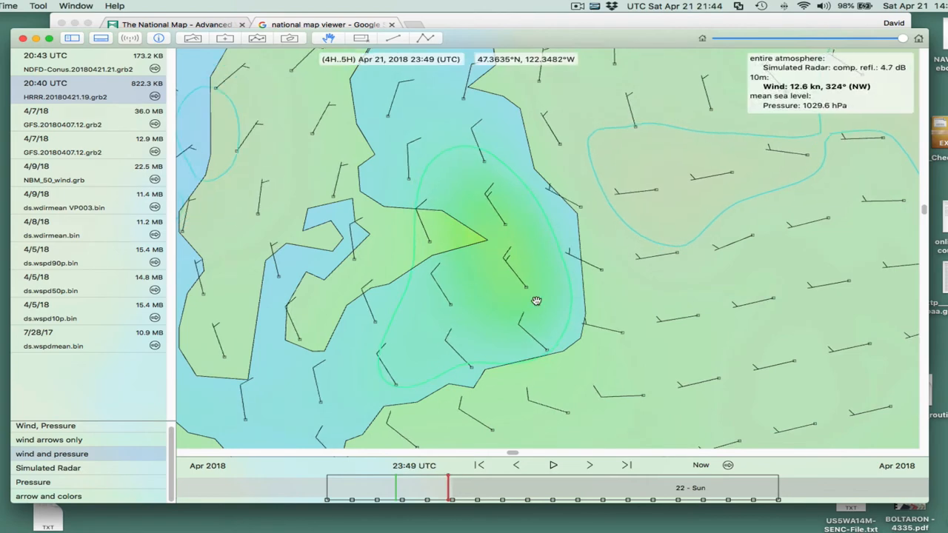
mouse_move(507, 246)
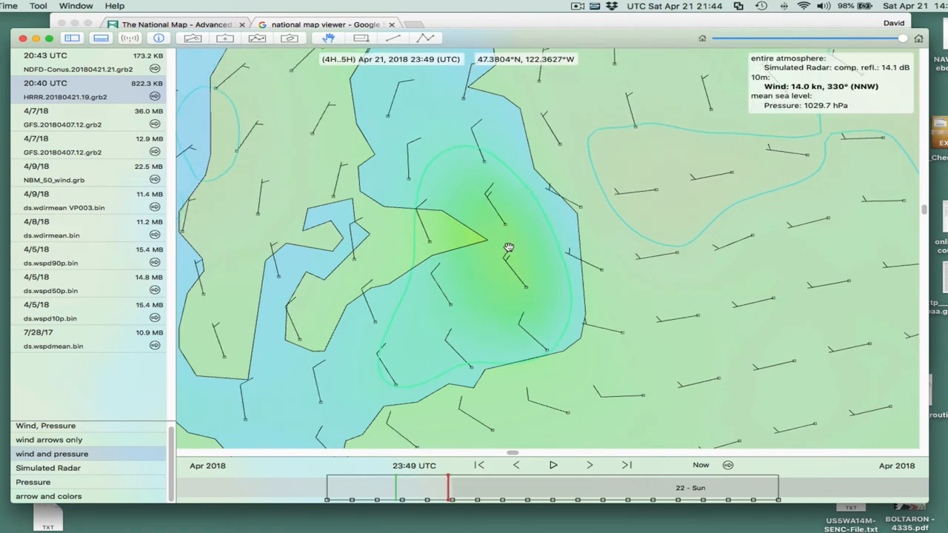
mouse_move(490, 249)
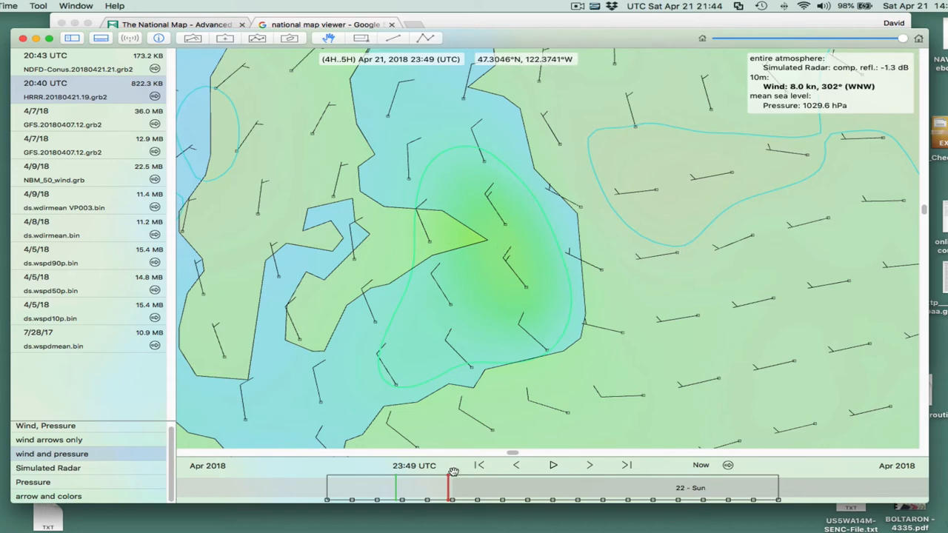
drag(452, 480, 445, 480)
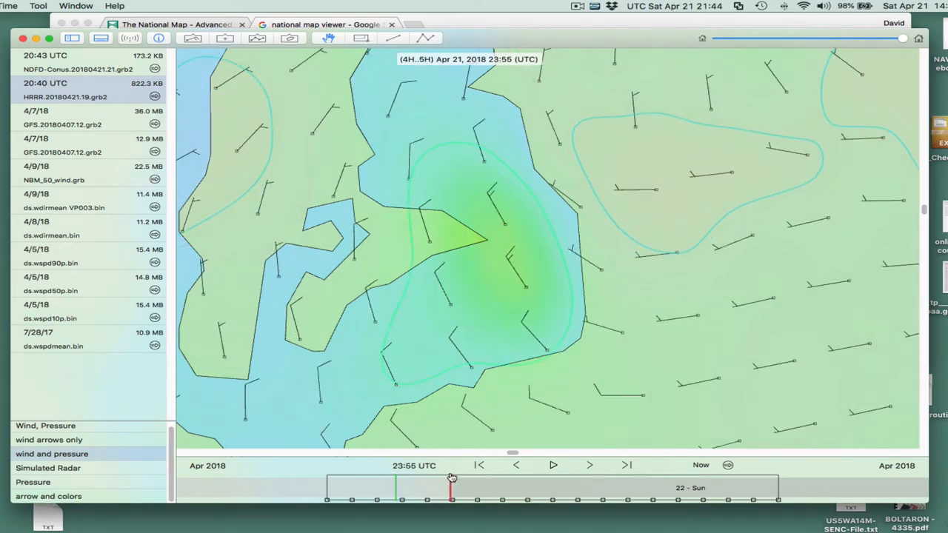
mouse_move(454, 249)
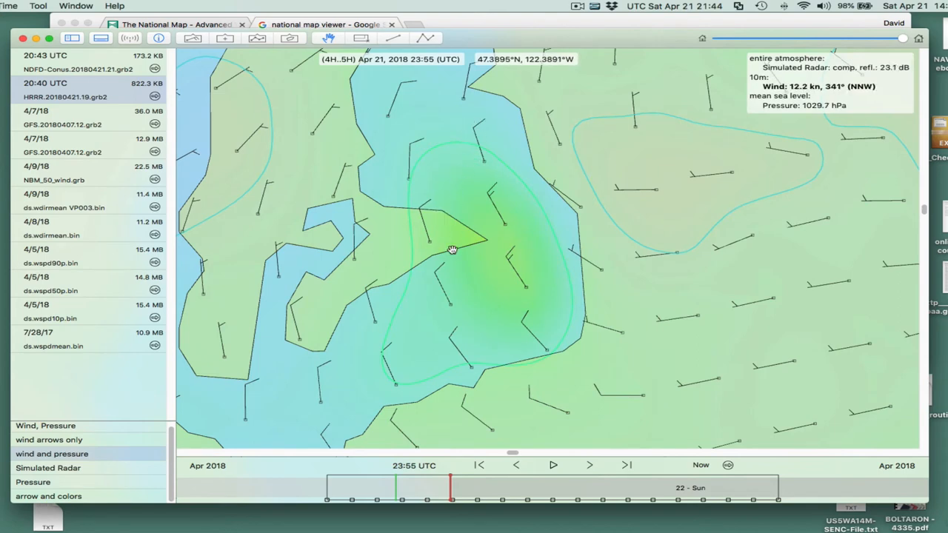
mouse_move(465, 237)
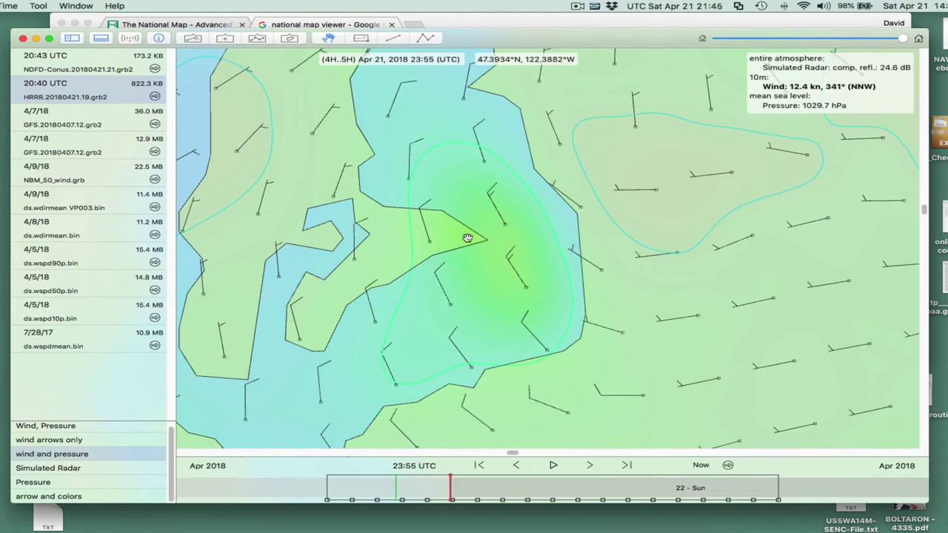
mouse_move(488, 240)
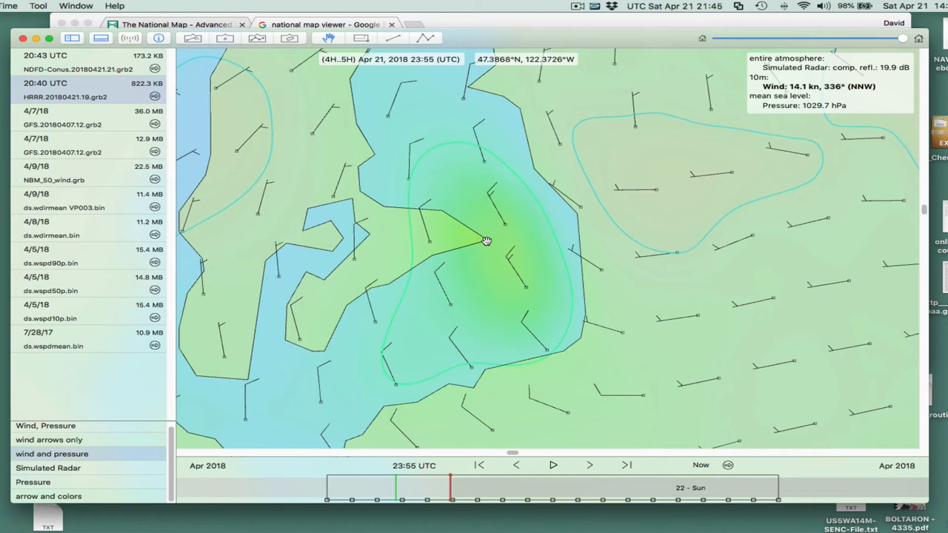
mouse_move(443, 231)
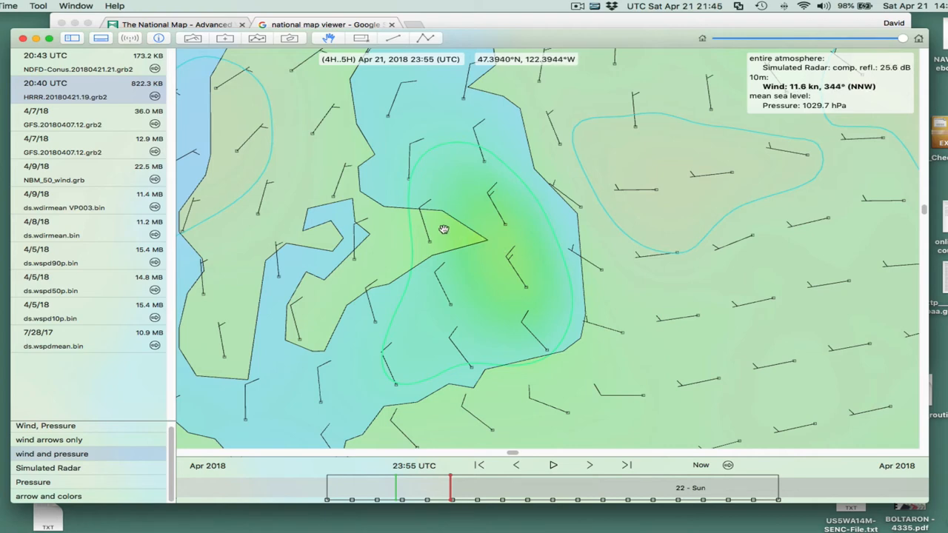
mouse_move(480, 238)
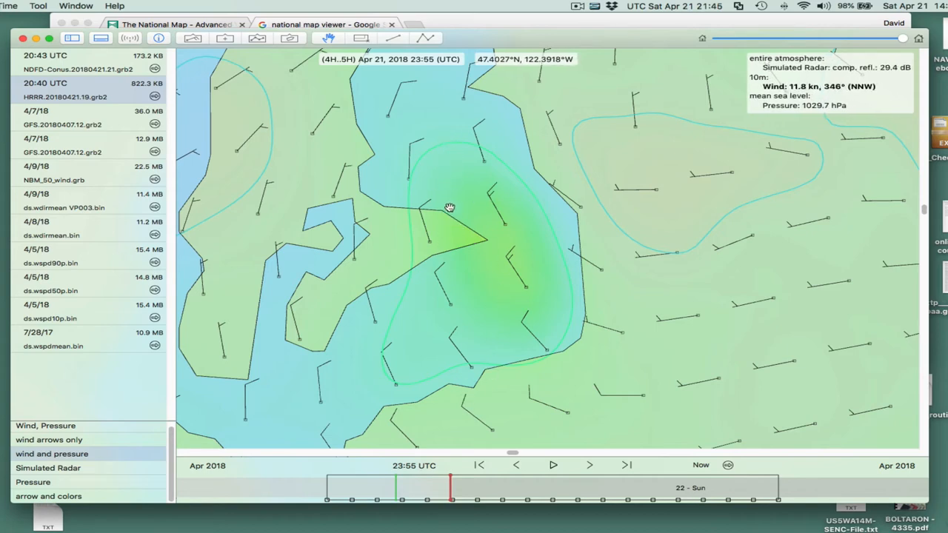
mouse_move(456, 218)
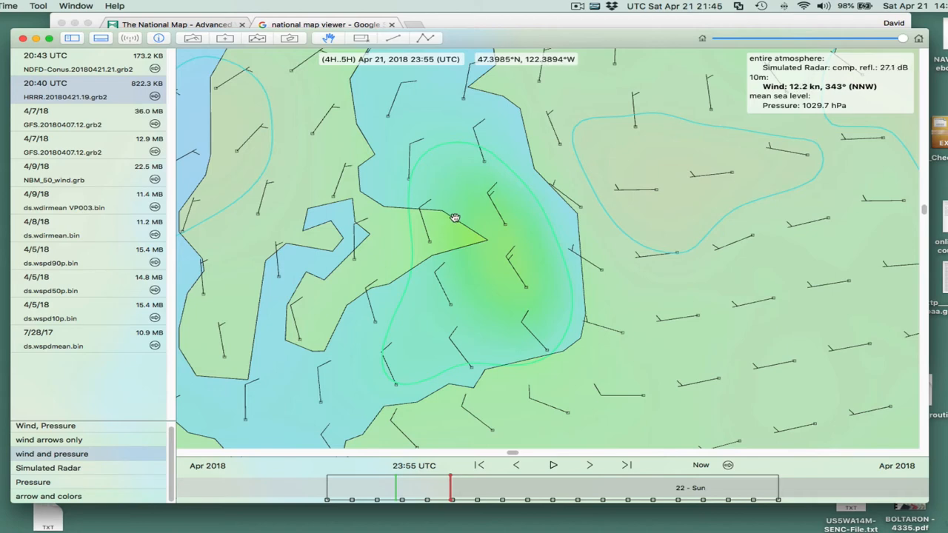
mouse_move(459, 229)
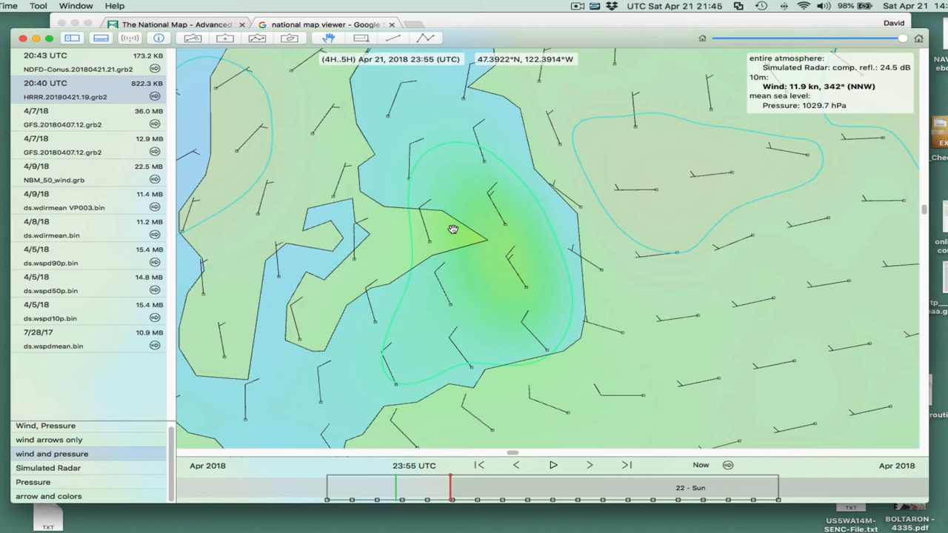
mouse_move(454, 189)
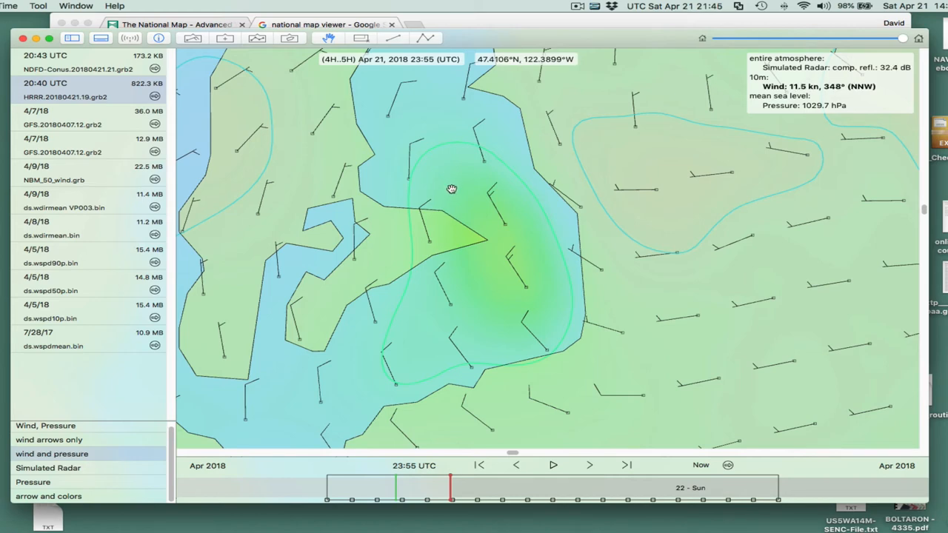
mouse_move(449, 206)
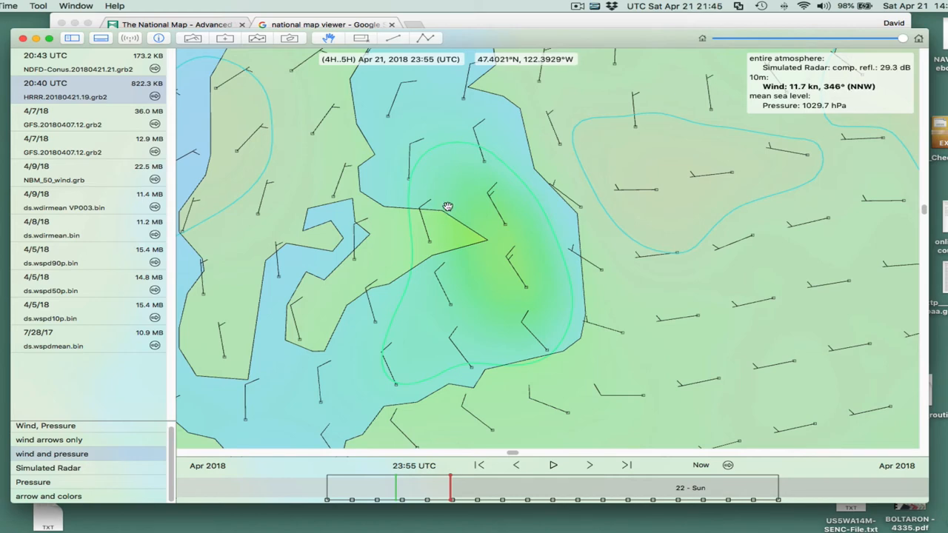
mouse_move(452, 216)
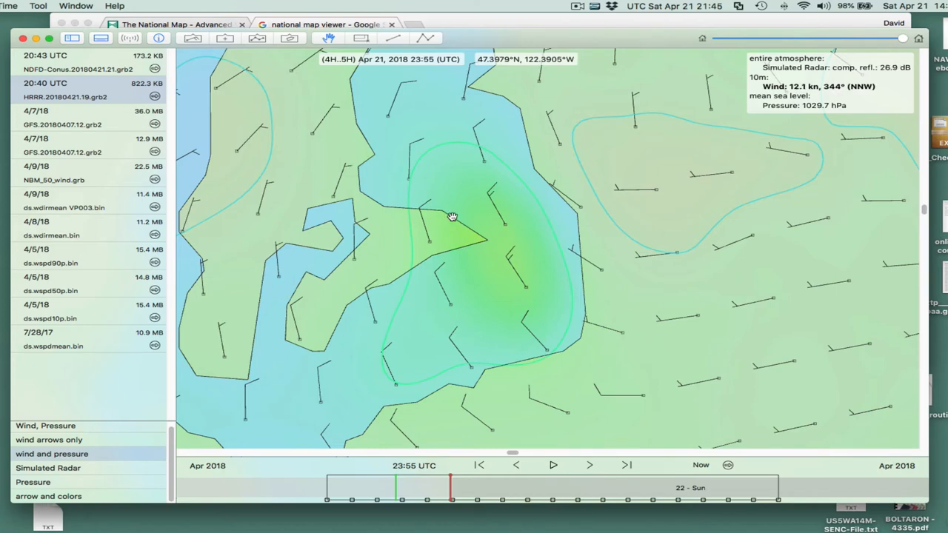
mouse_move(498, 255)
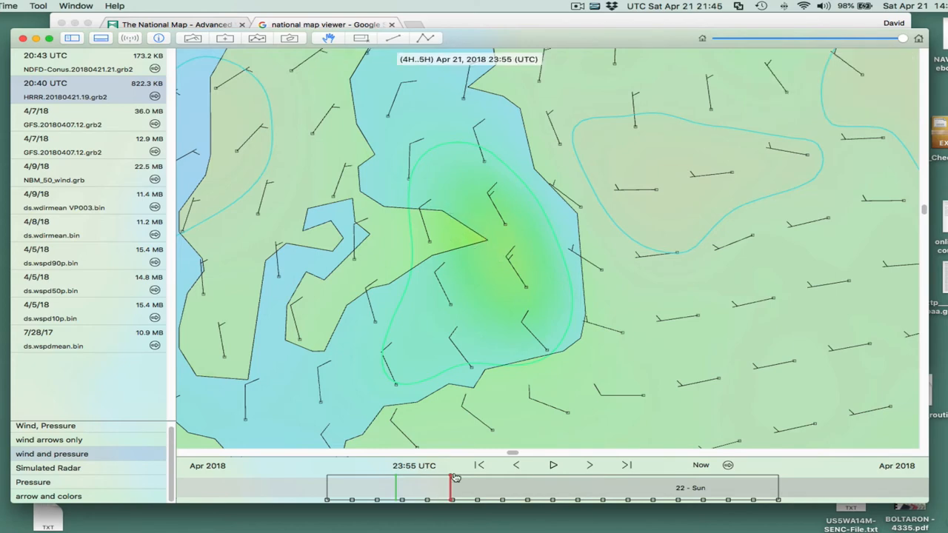
Animate the forecast between midnight and about 01:00 UTC, resting on Apr 21 23:48 UTC.
drag(450, 482, 462, 481)
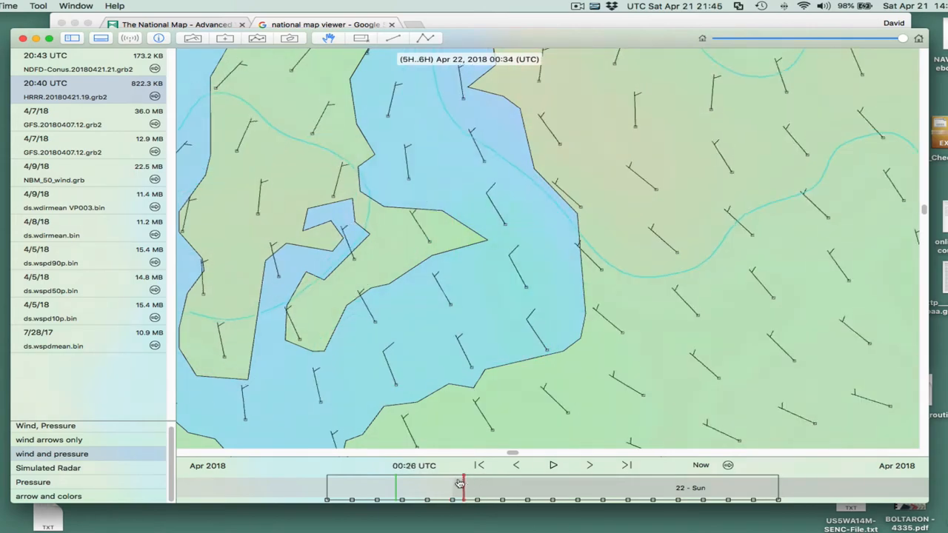
drag(459, 483, 474, 483)
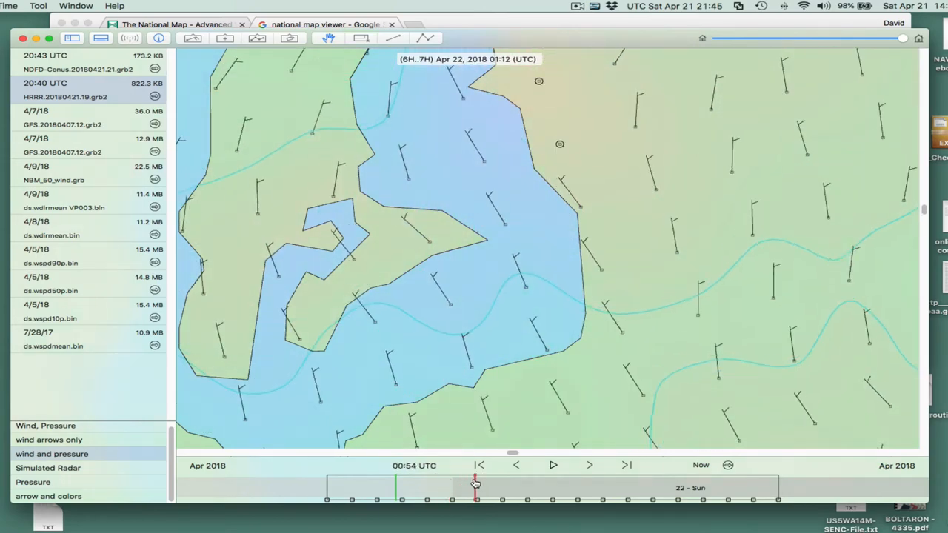
drag(474, 483, 447, 483)
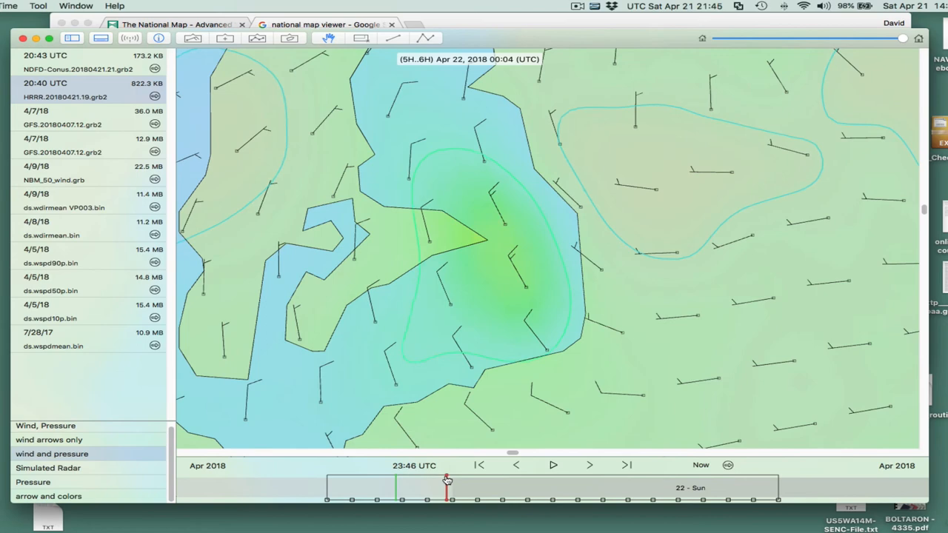
drag(448, 481, 466, 482)
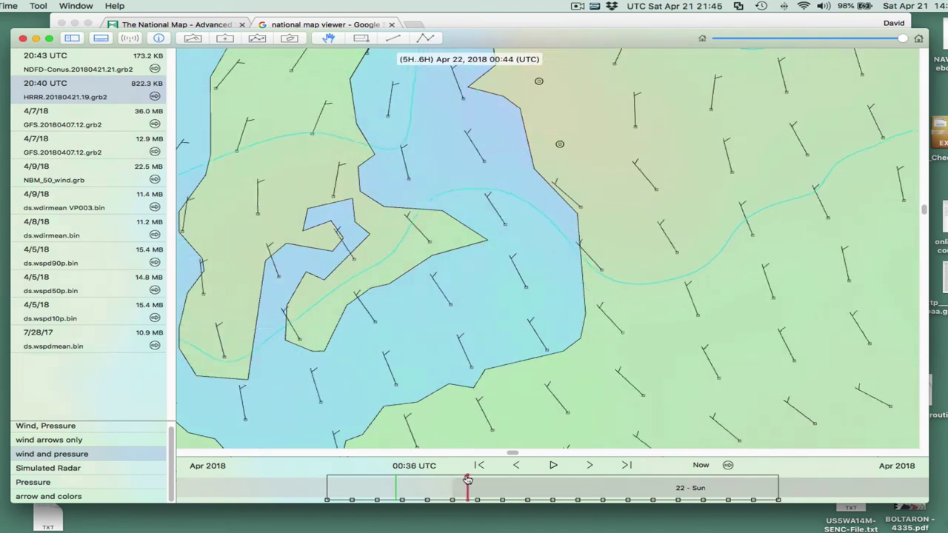
drag(467, 480, 447, 480)
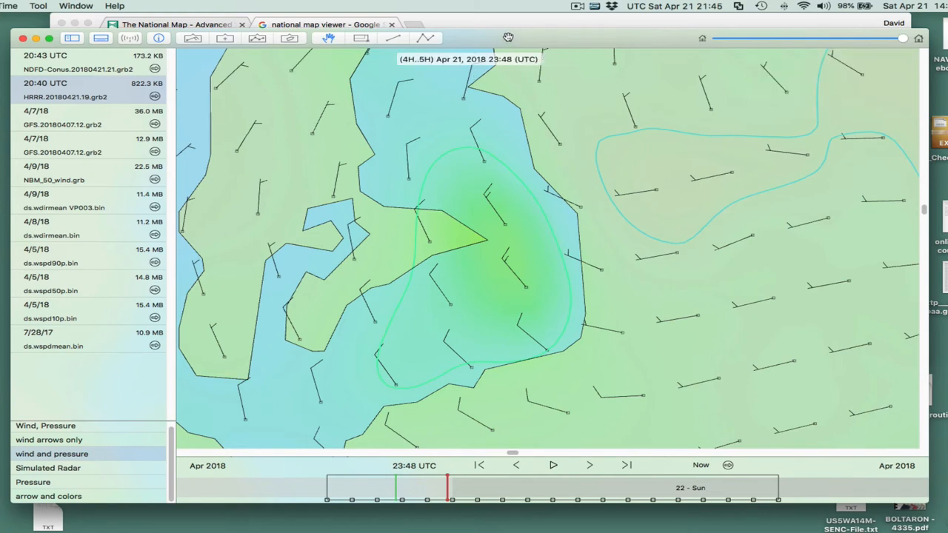
From the Google results for 'national map viewer', reach the USGS National Map page.
click(314, 25)
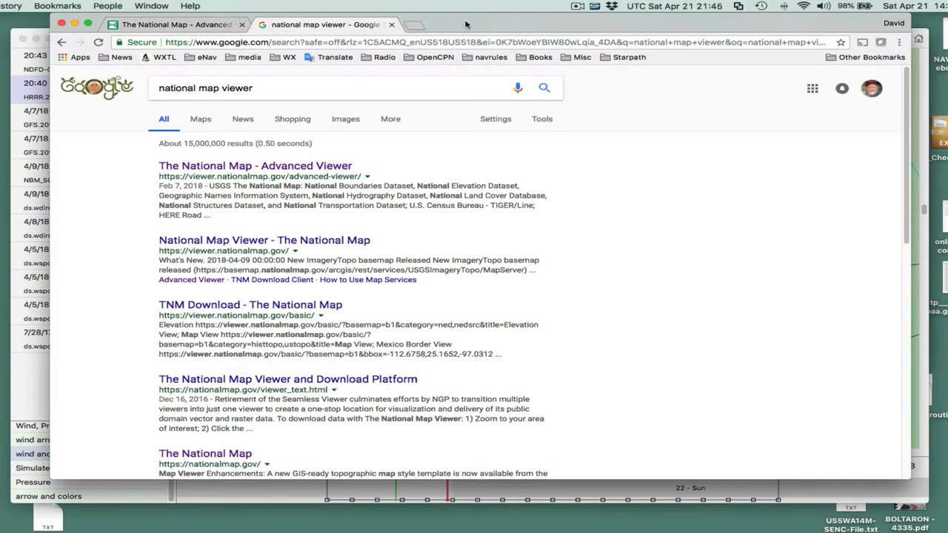
click(254, 88)
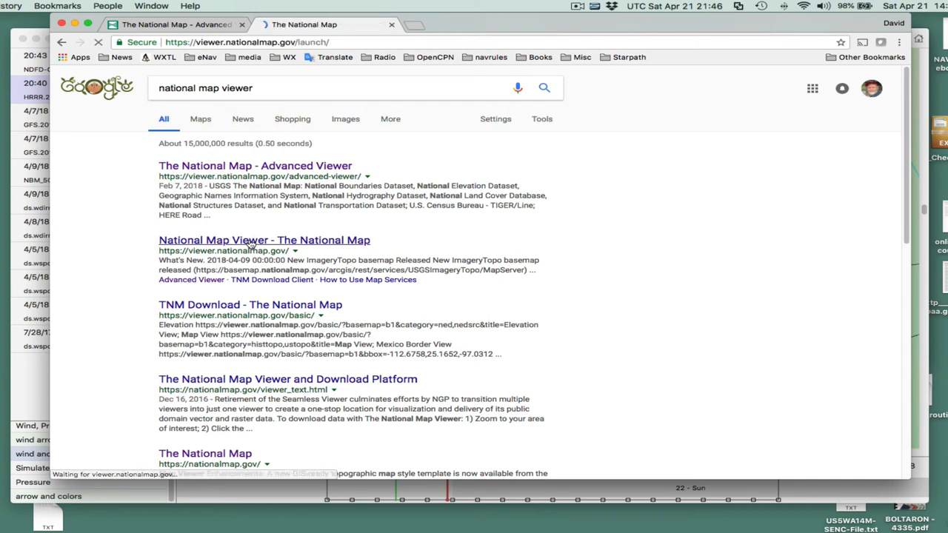
click(263, 239)
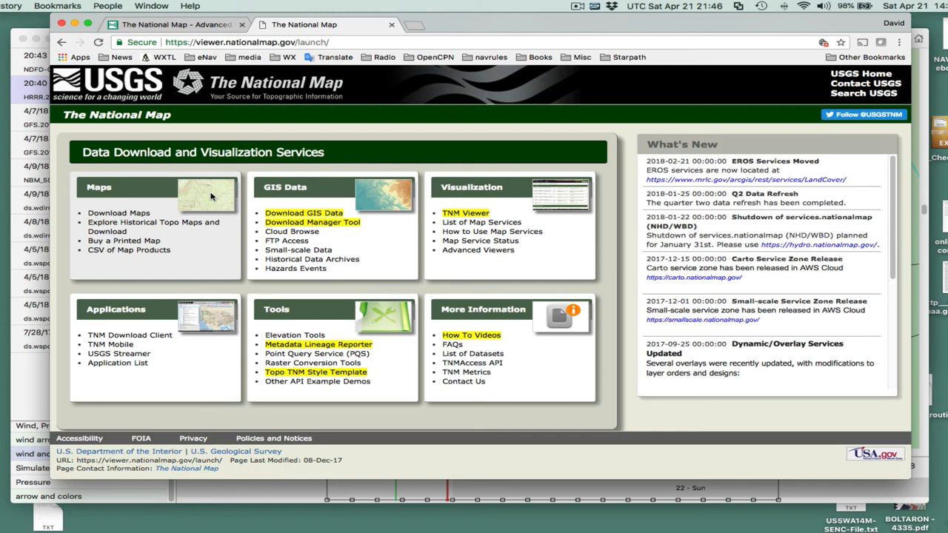
mouse_move(293, 187)
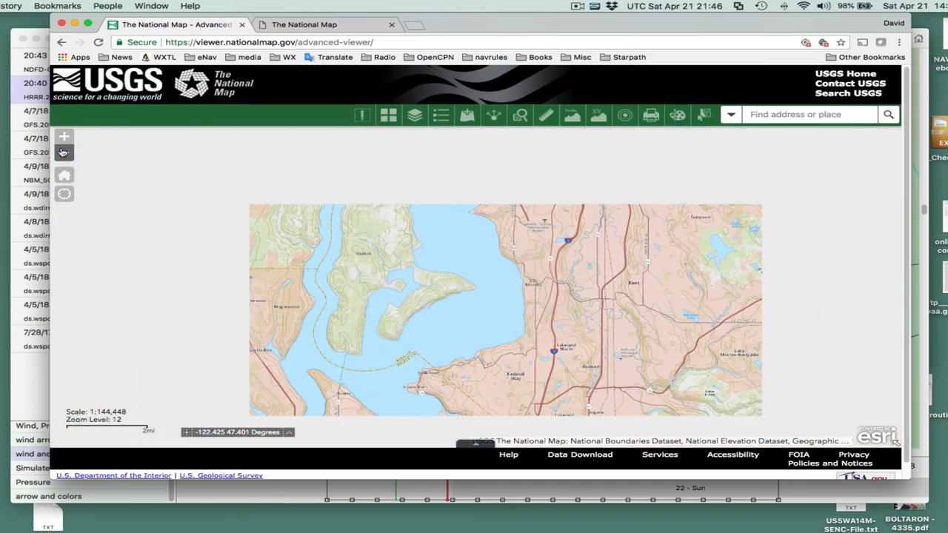
Zoom the topo map in to the tip of Point Robinson at zoom level 15.
click(66, 153)
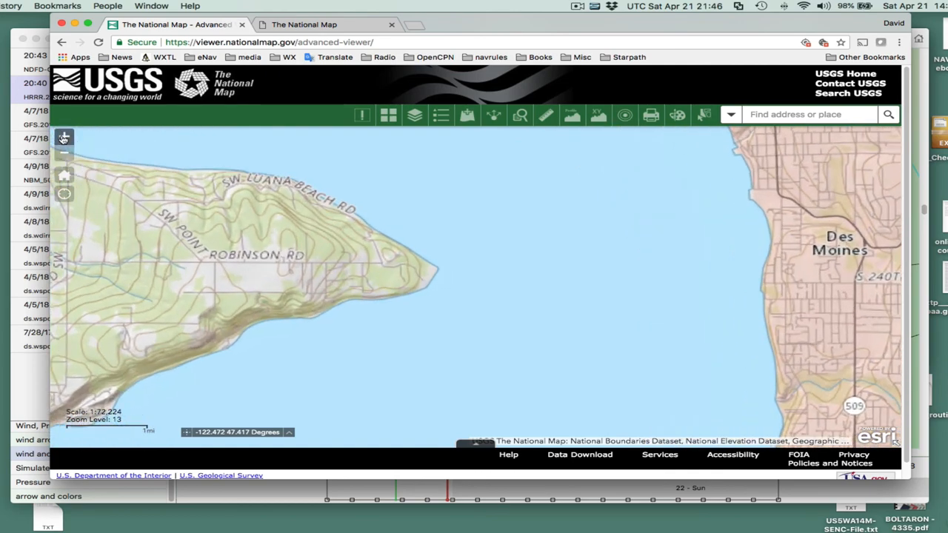
click(65, 136)
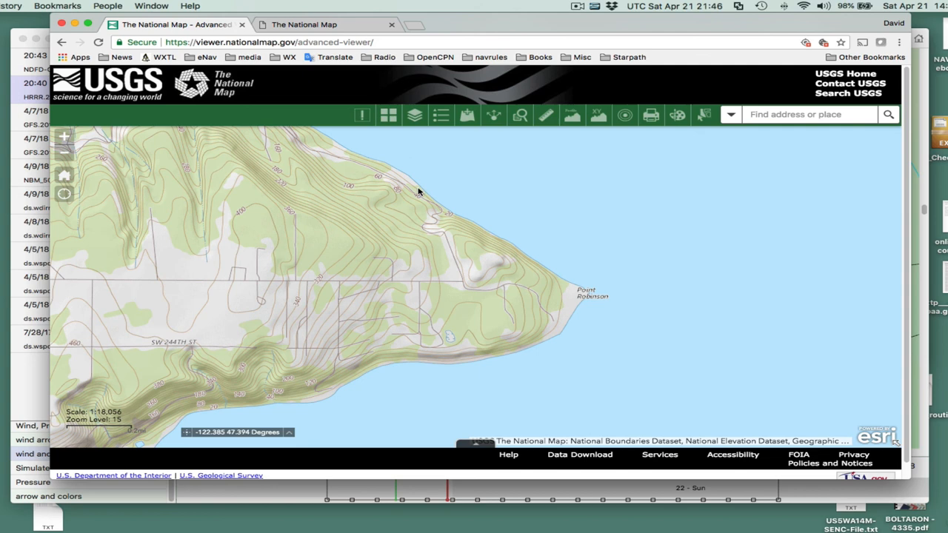
mouse_move(417, 198)
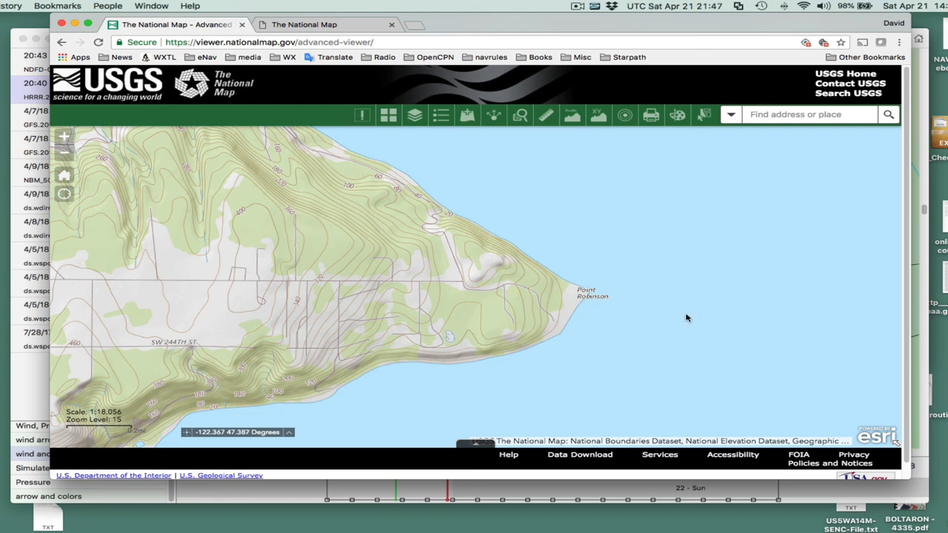
mouse_move(693, 323)
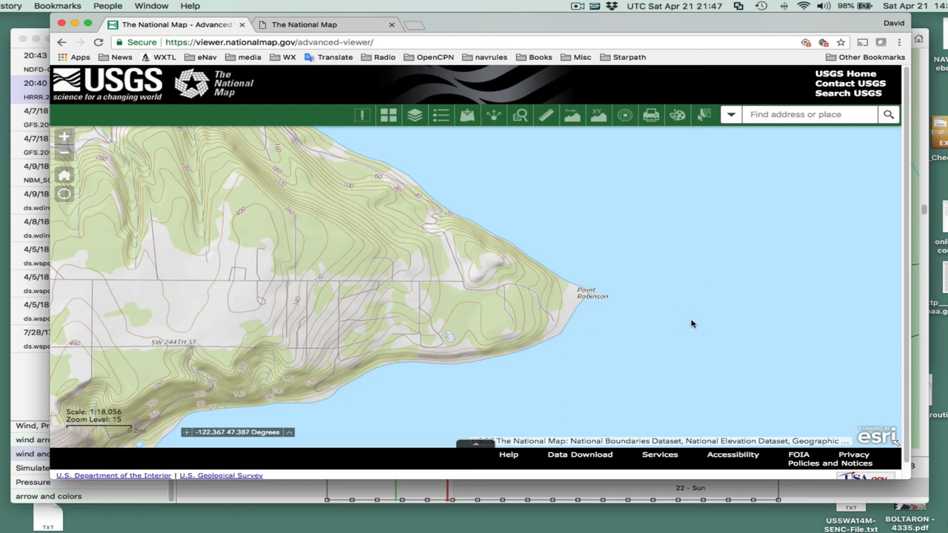